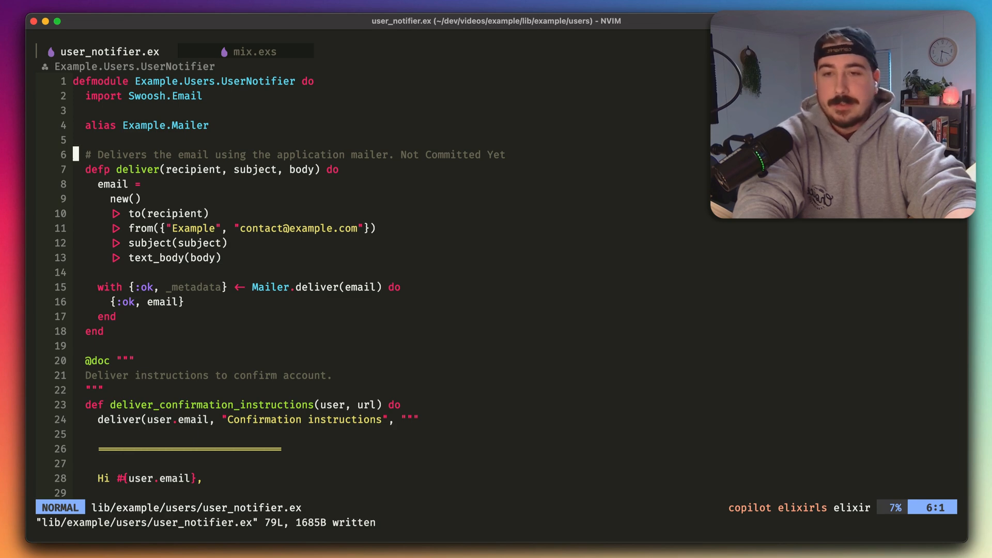
- Review user_notifier.ex from the top and select the text_body argument in deliver for editing
key(gg)
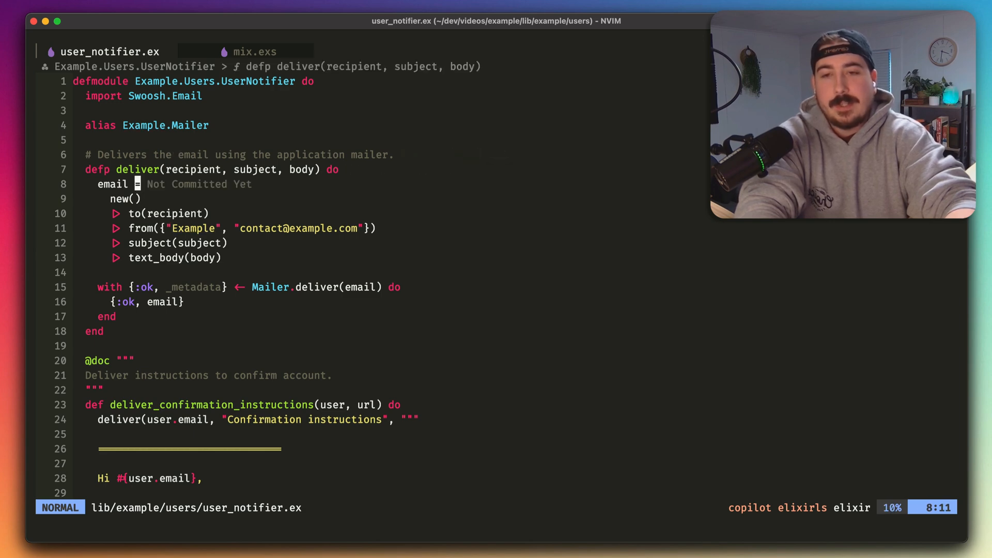
key(V)
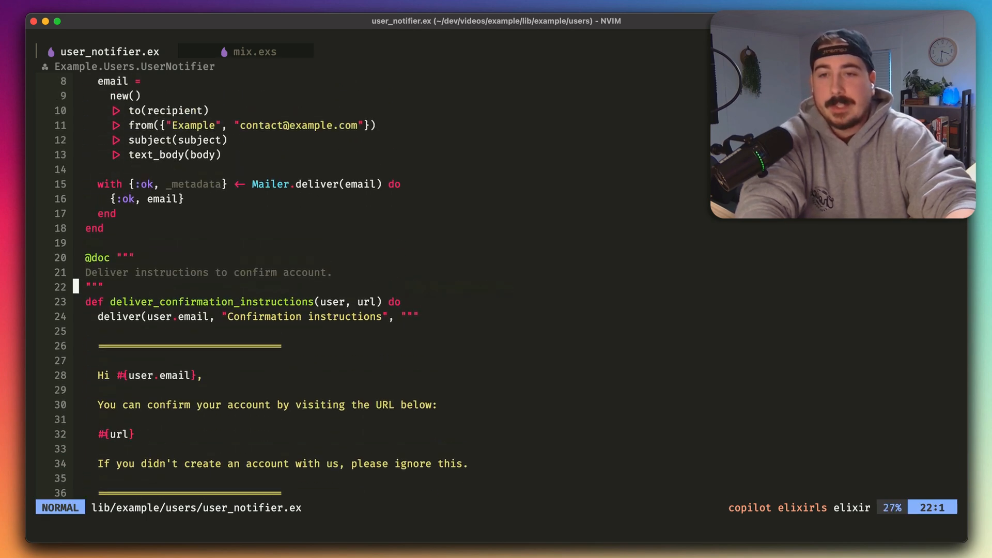
scroll(down, 3)
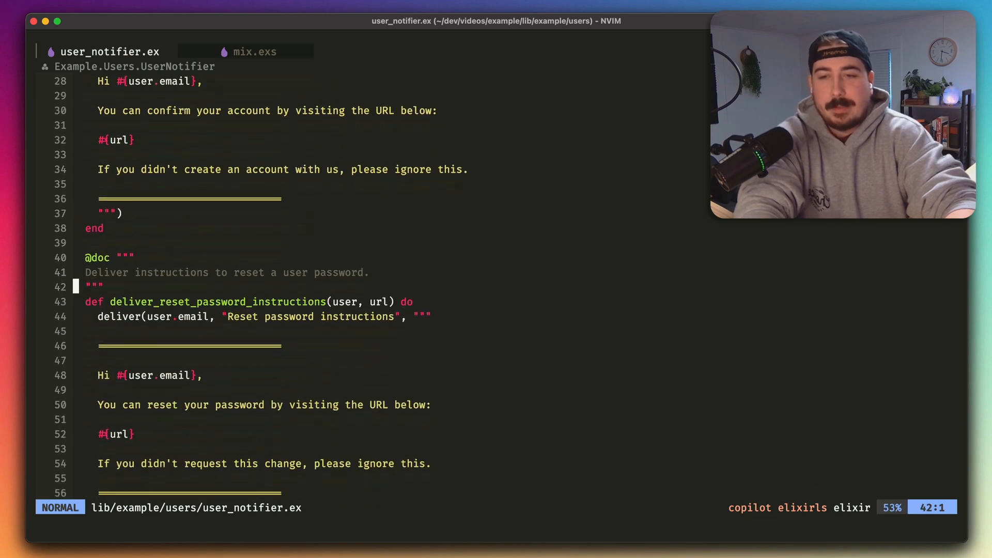
scroll(down, 3)
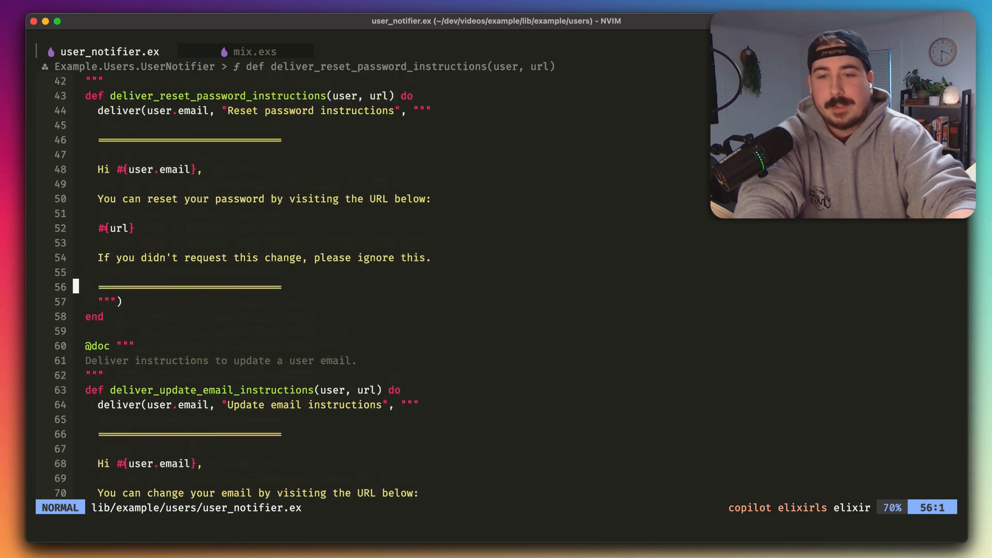
scroll(up, 3)
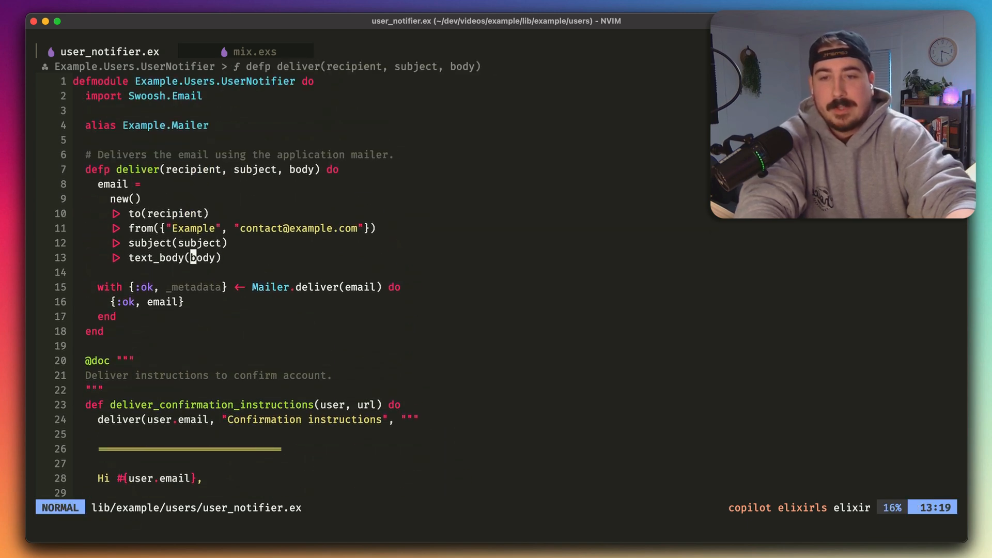
key(v)
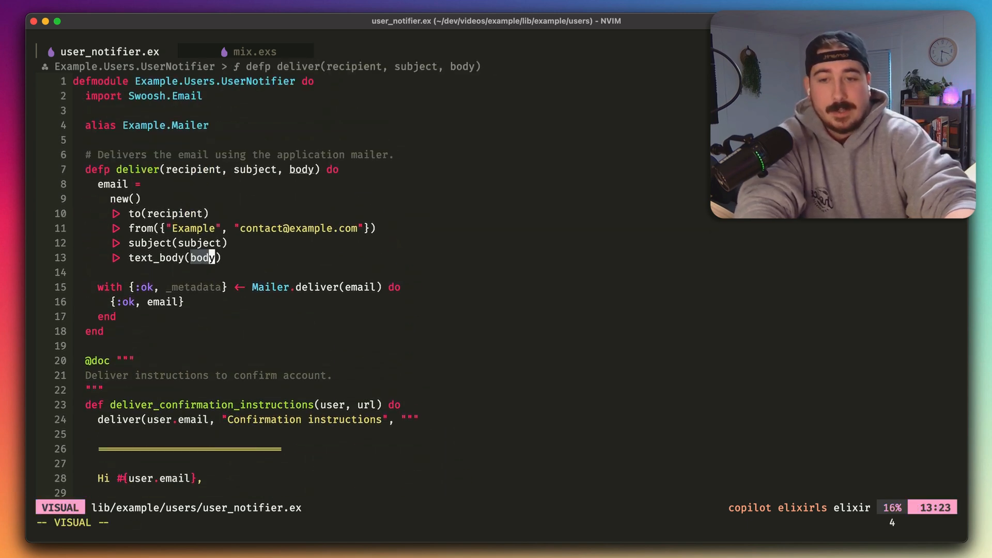
key(Escape)
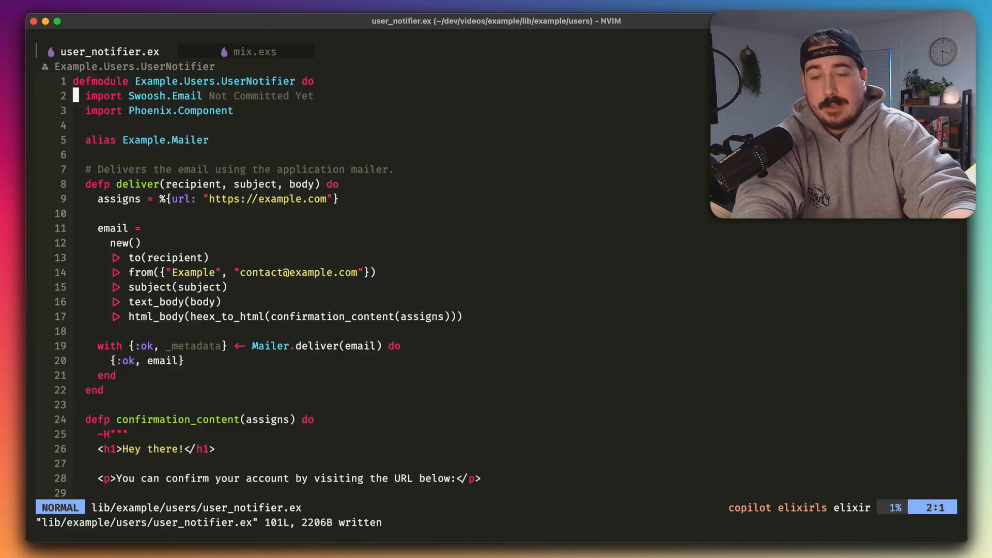
scroll(down, 3)
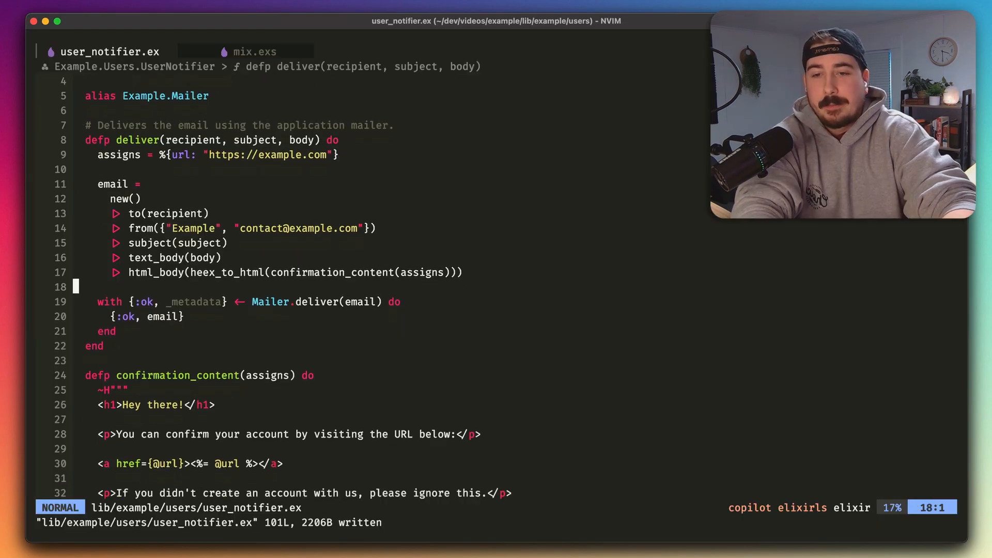
key(V)
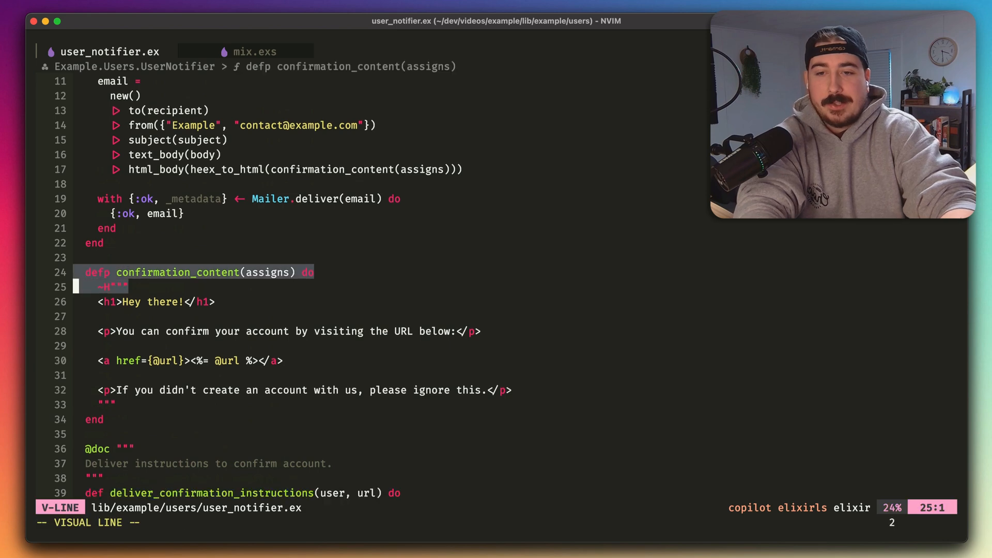
key(Escape)
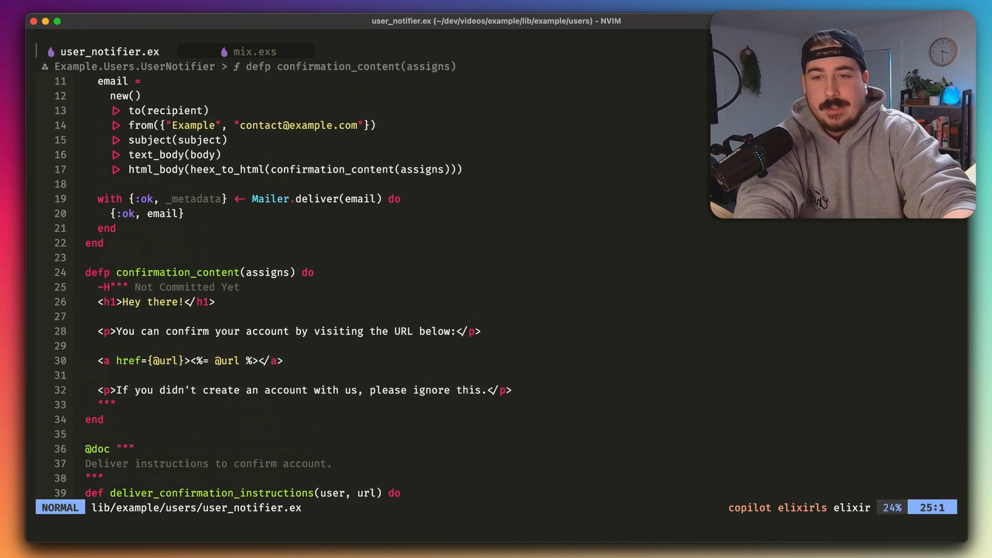
scroll(down, 3)
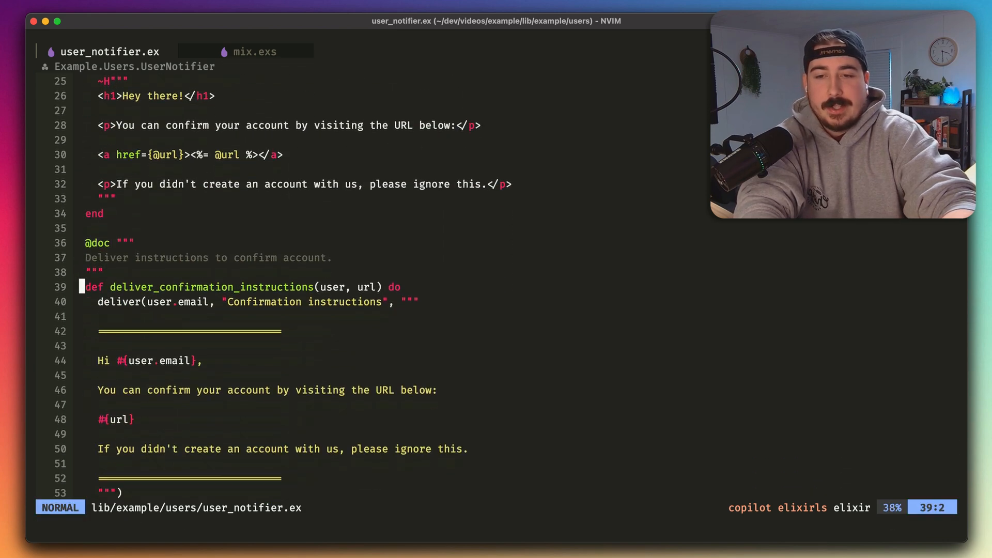
scroll(up, 3)
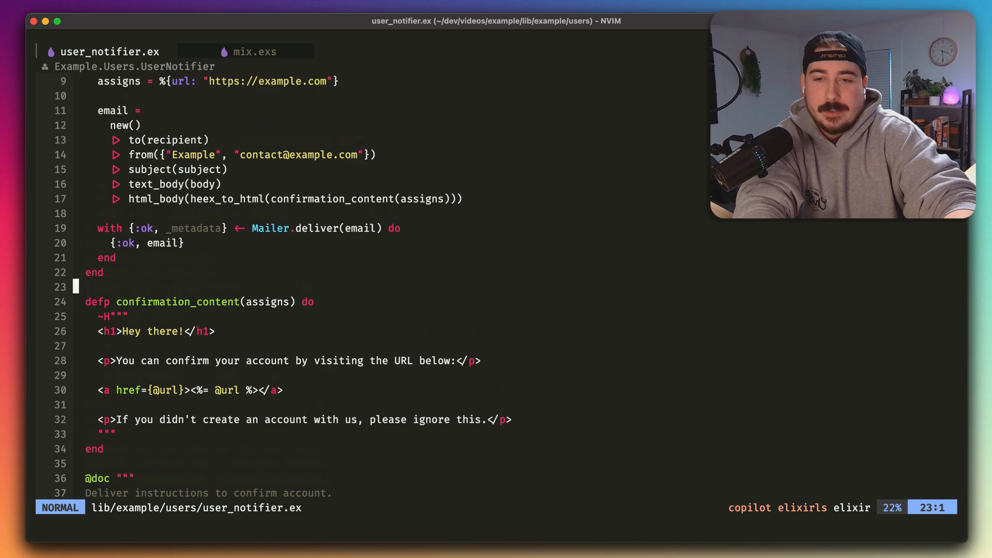
key(v)
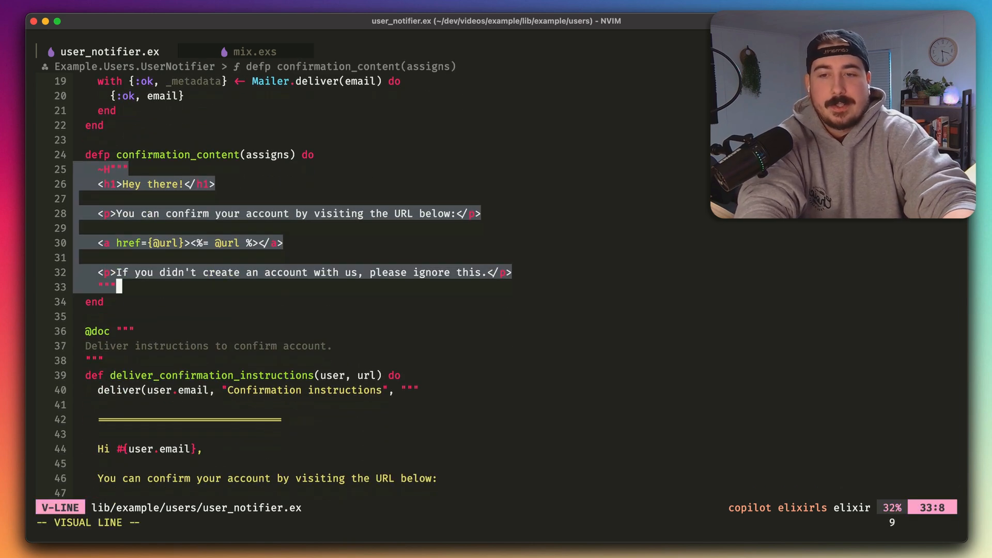
key(gg)
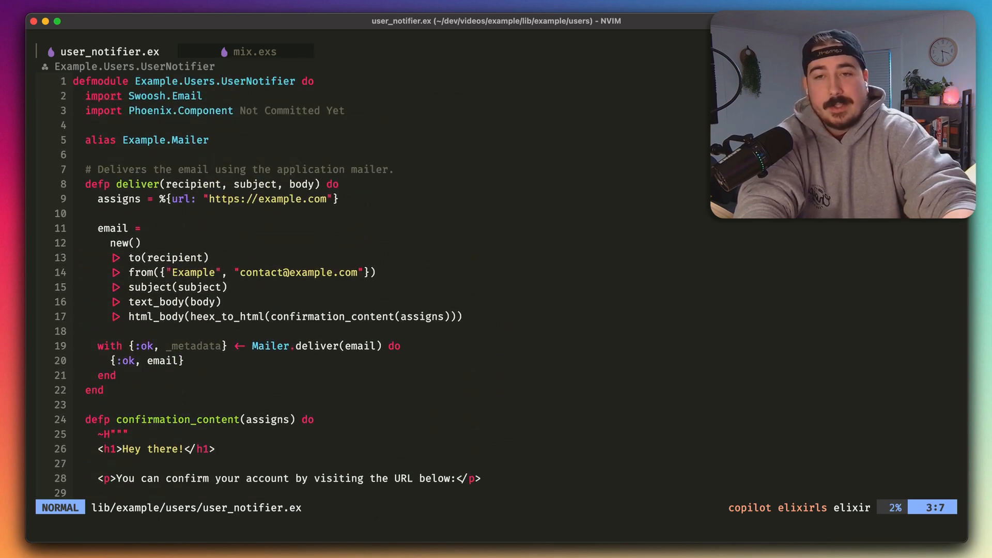
key(V)
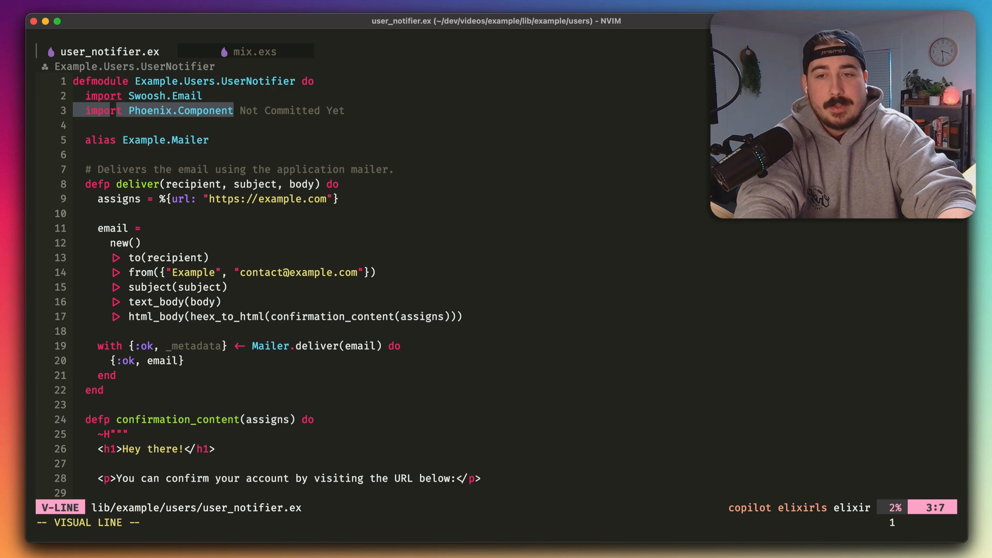
key(Escape)
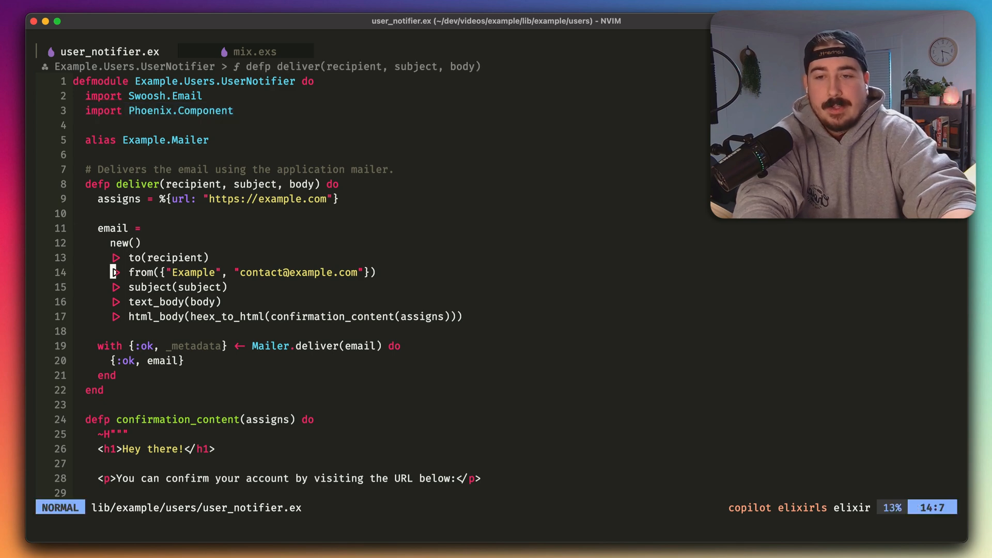
scroll(down, 3)
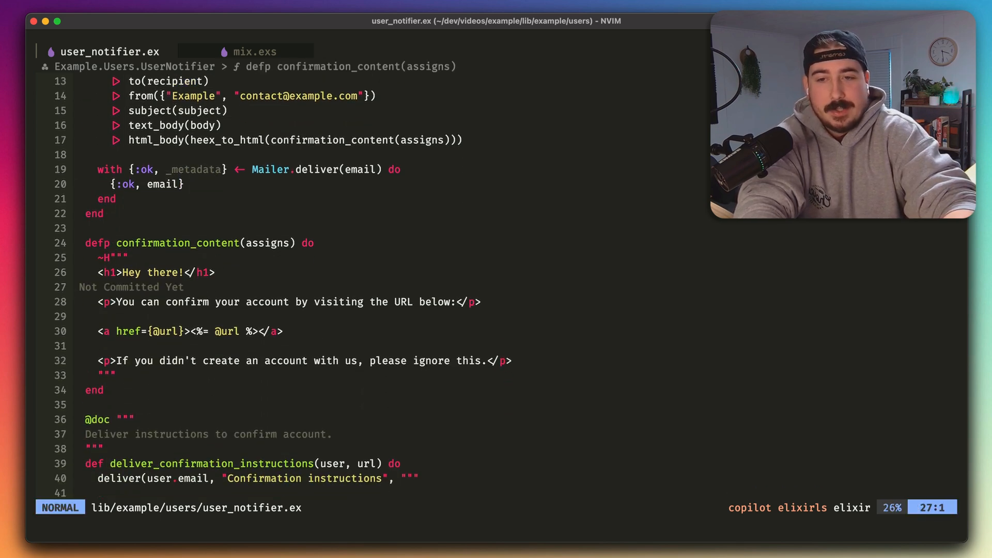
scroll(down, 3)
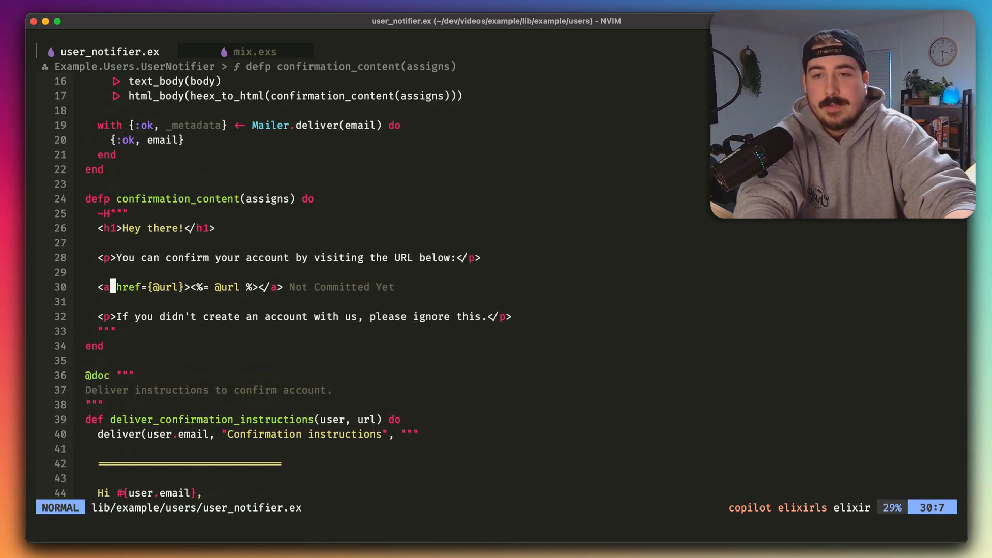
scroll(down, 3)
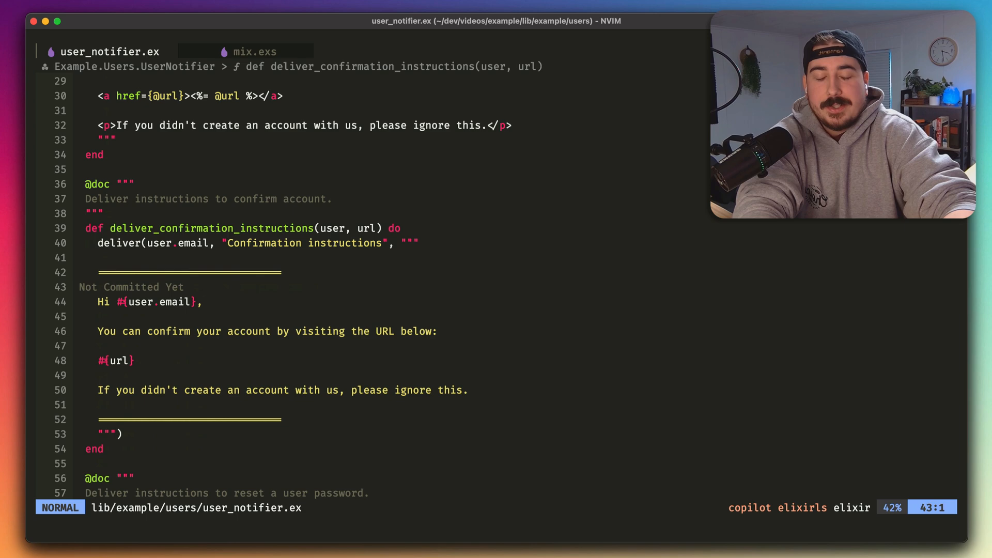
scroll(down, 3)
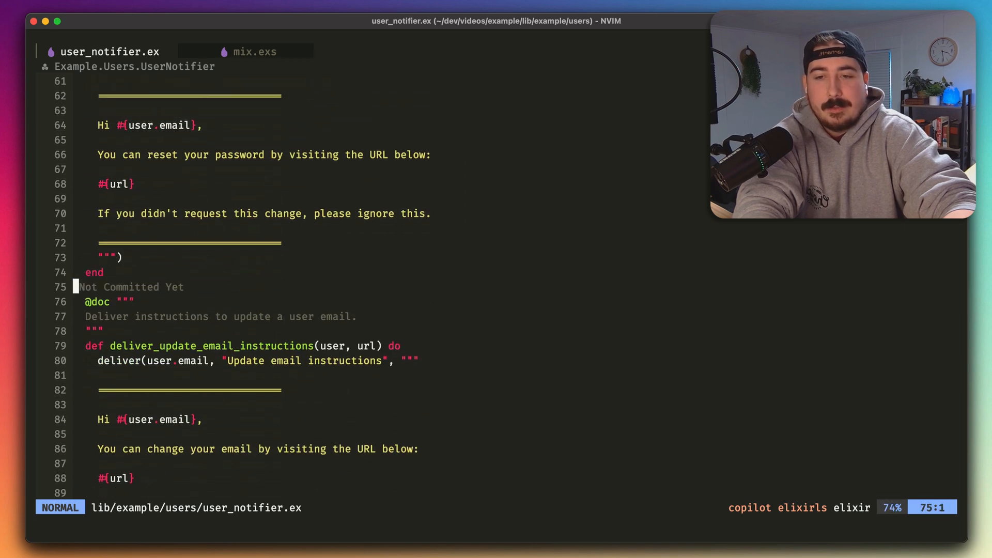
scroll(down, 3)
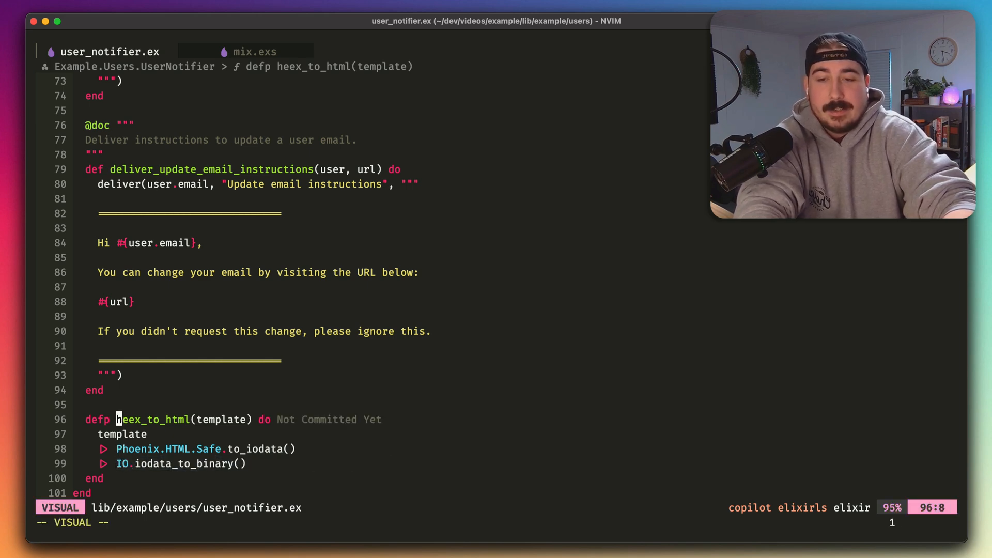
key(gg)
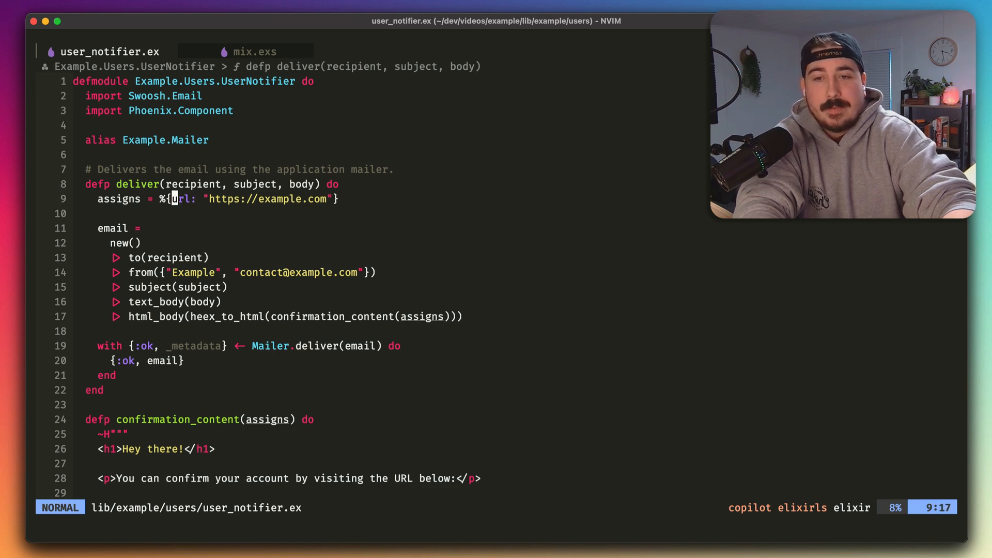
key(v)
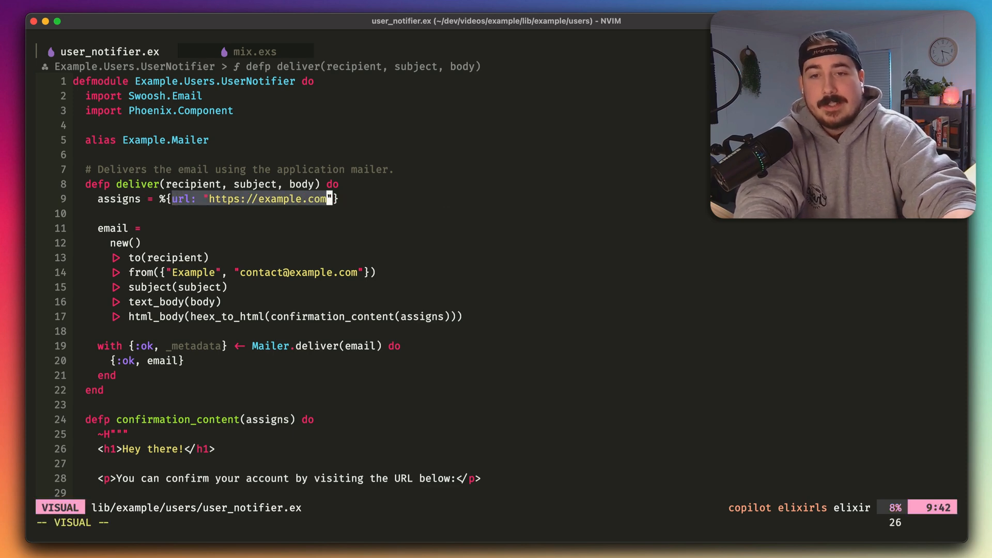
key(Escape)
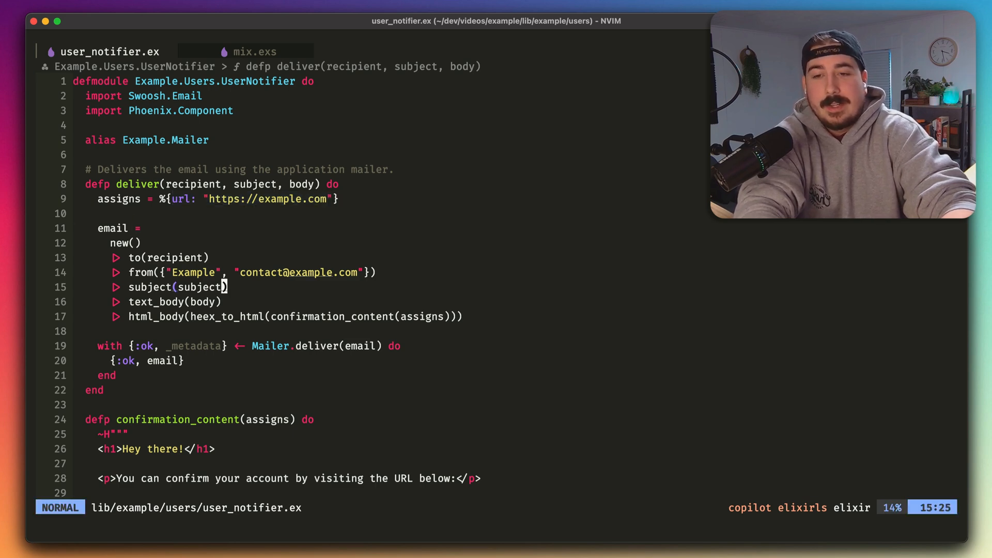
scroll(down, 3)
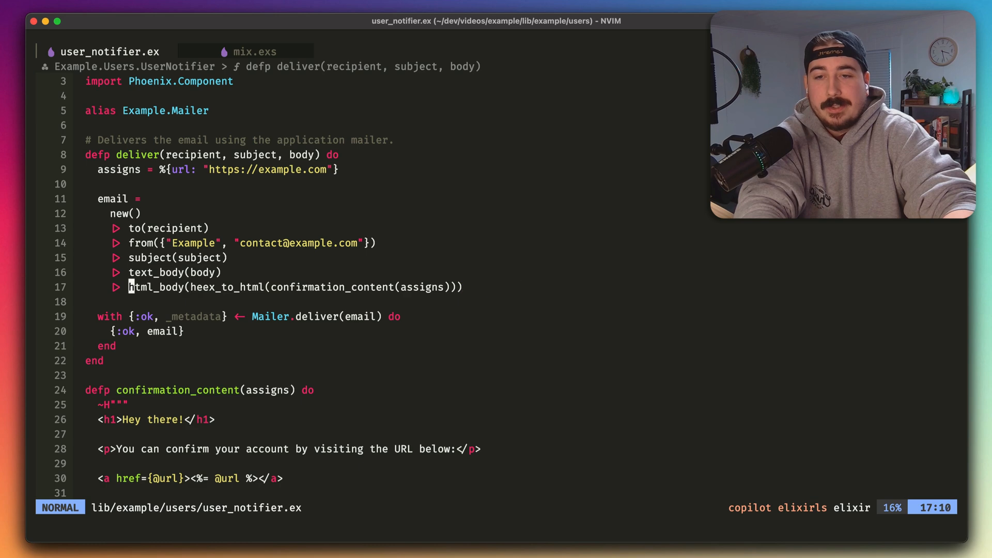
key(v)
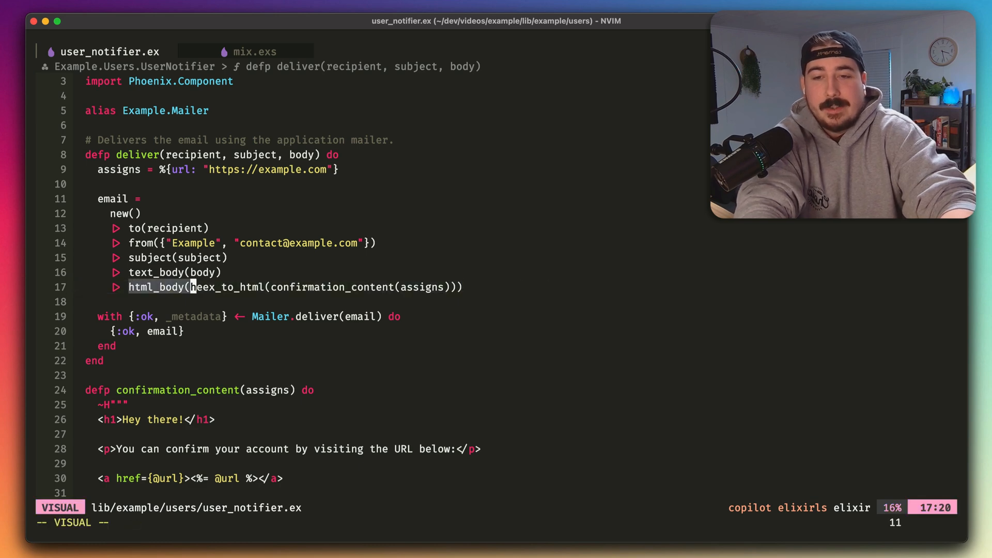
key(Escape)
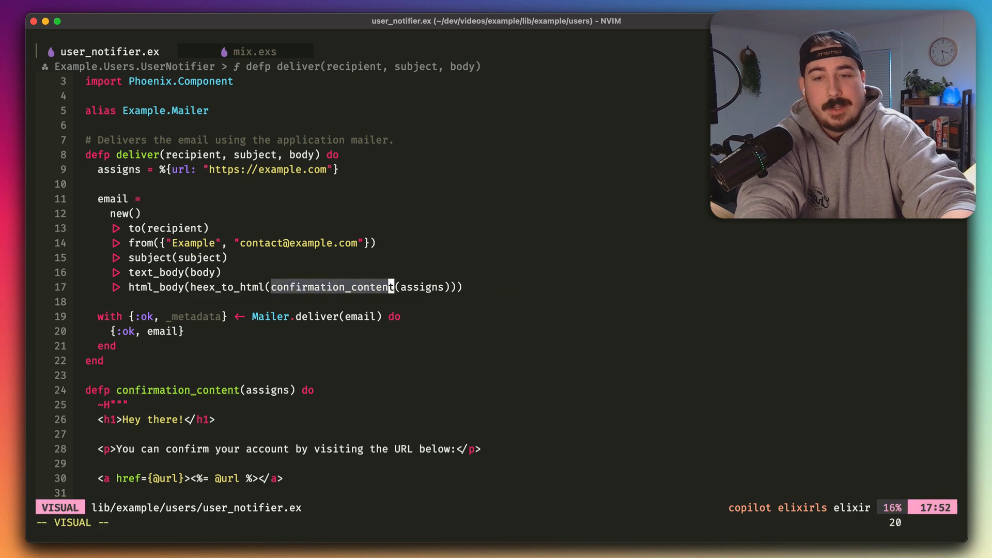
key(Escape)
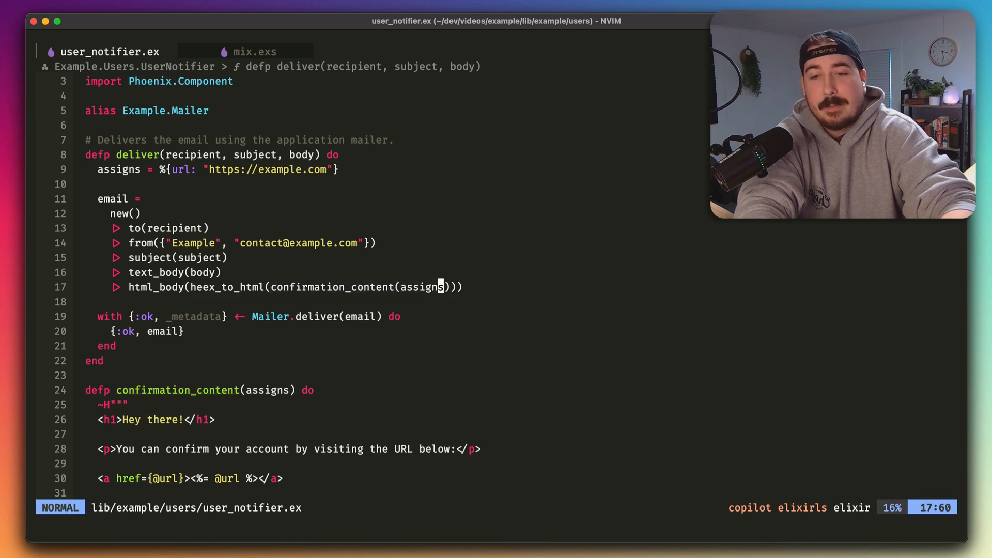
key(v)
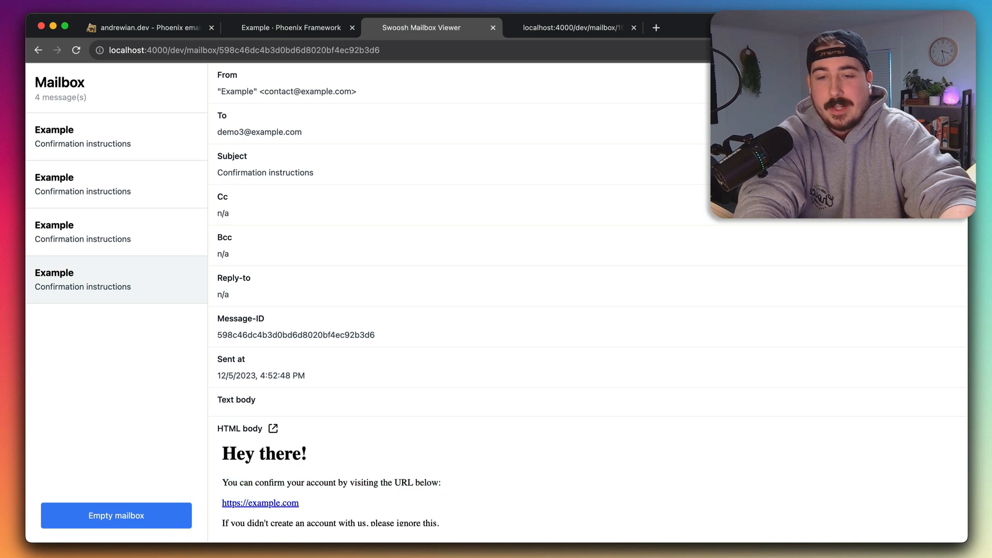
- View the newest Confirmation instructions email, headed Hey there!, in the Swoosh mailbox
click(272, 428)
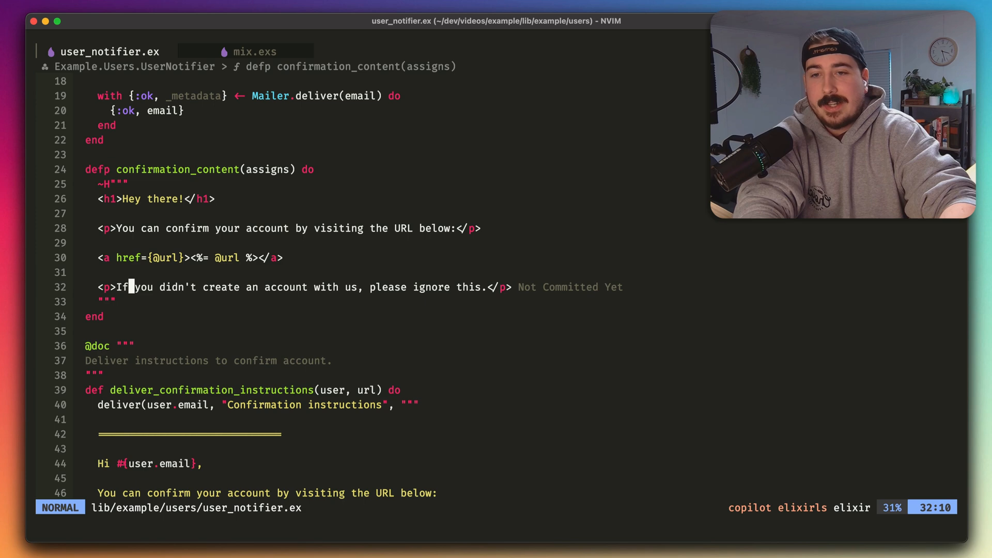
- Add defp html_to_text piping Floki.parse_document! into Floki.text(sep: "\n\n") at the file's end
scroll(down, 3)
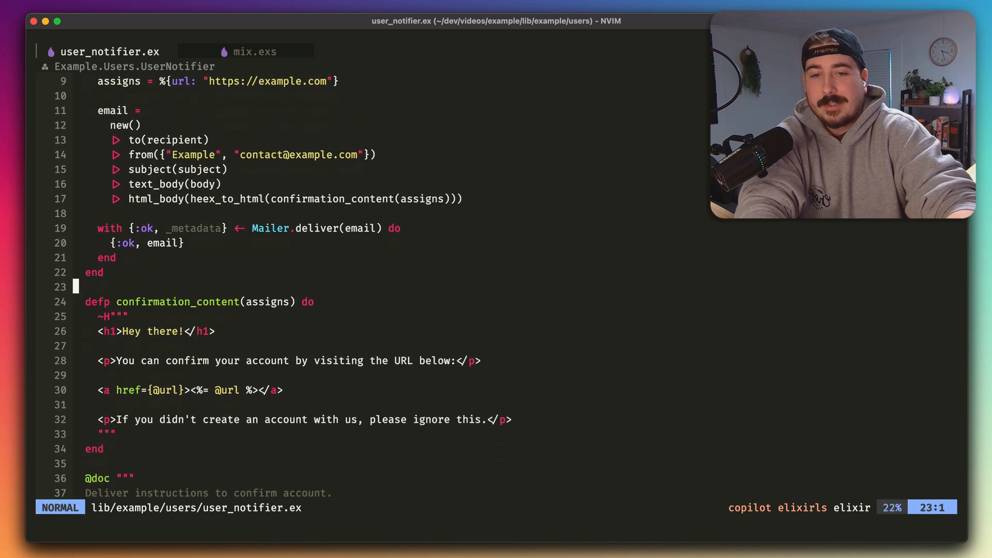
scroll(down, 3)
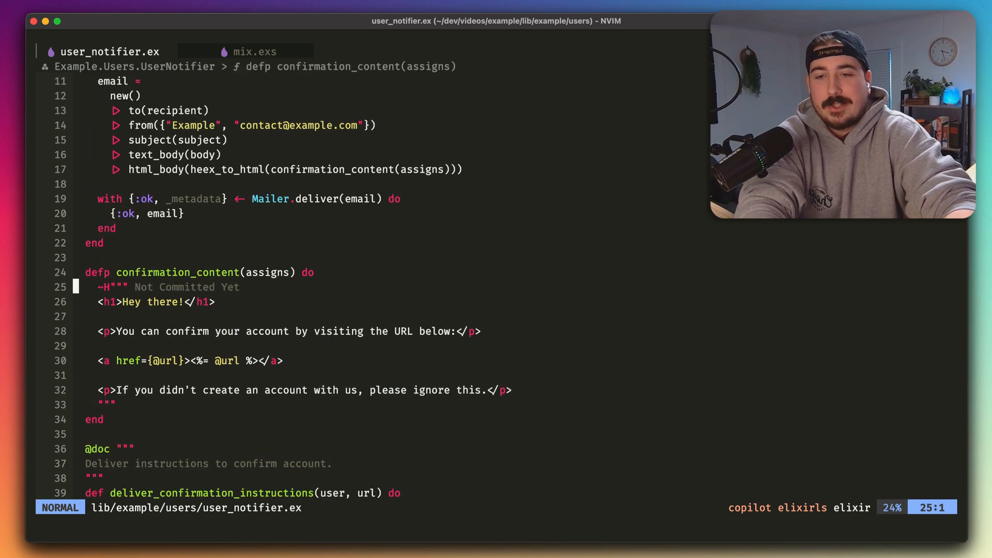
scroll(down, 3)
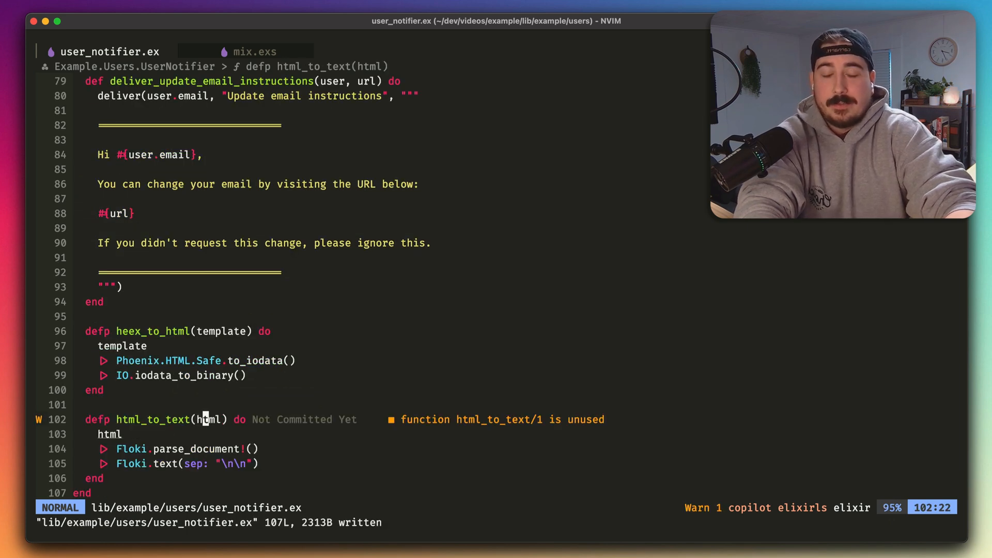
key(b)
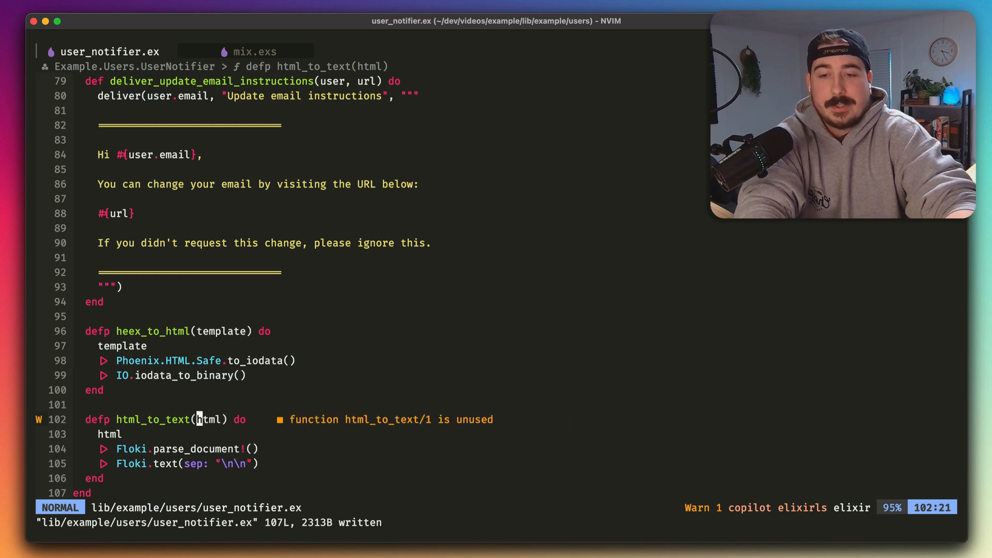
key(v)
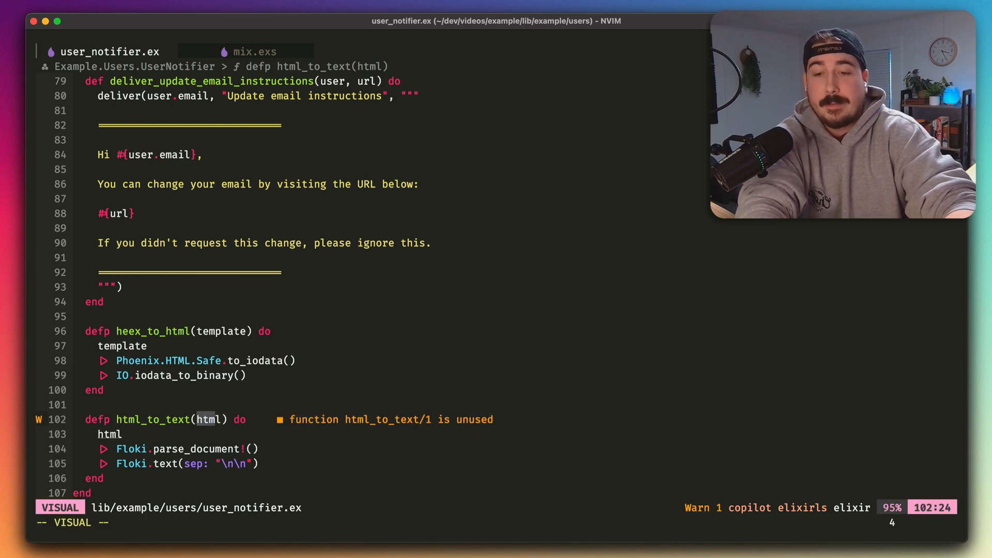
key(Escape)
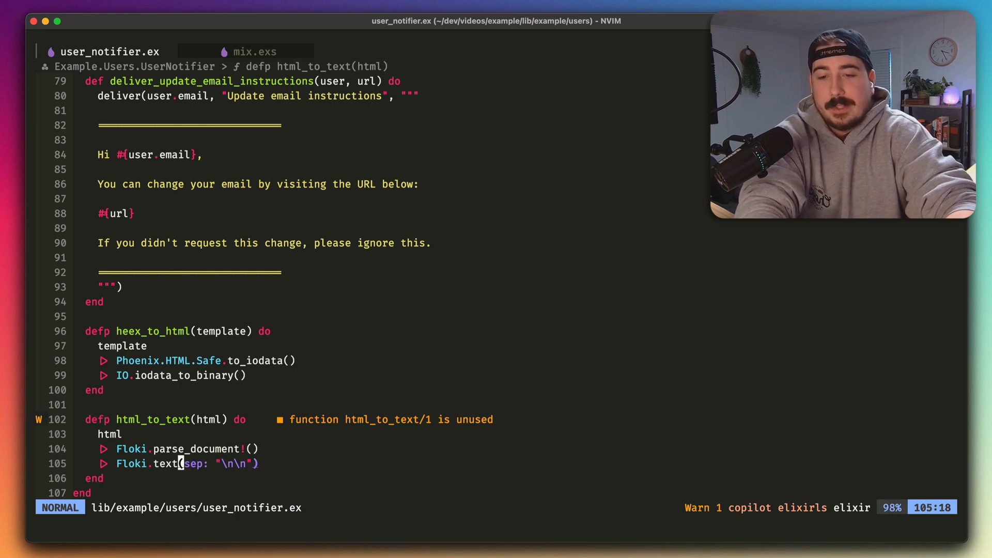
key(h)
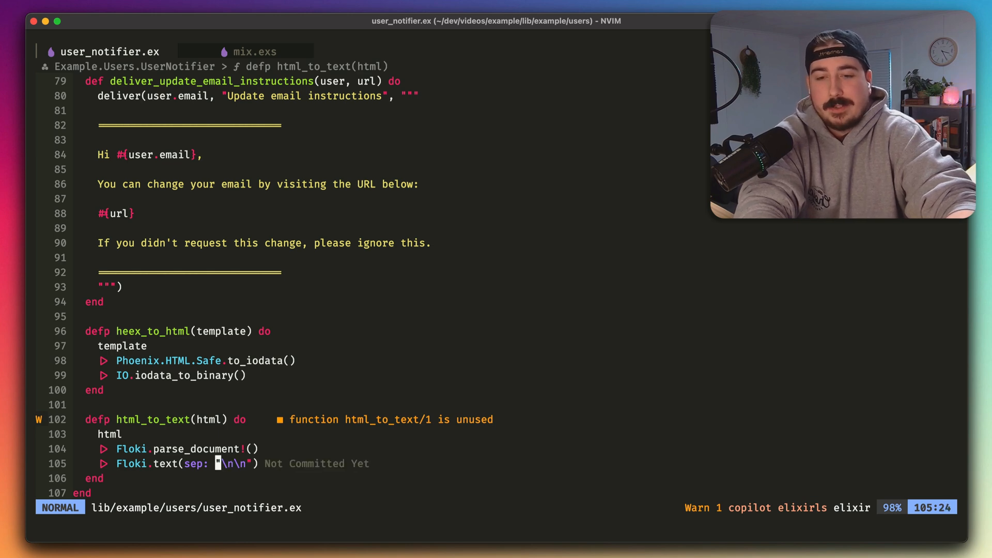
key(v)
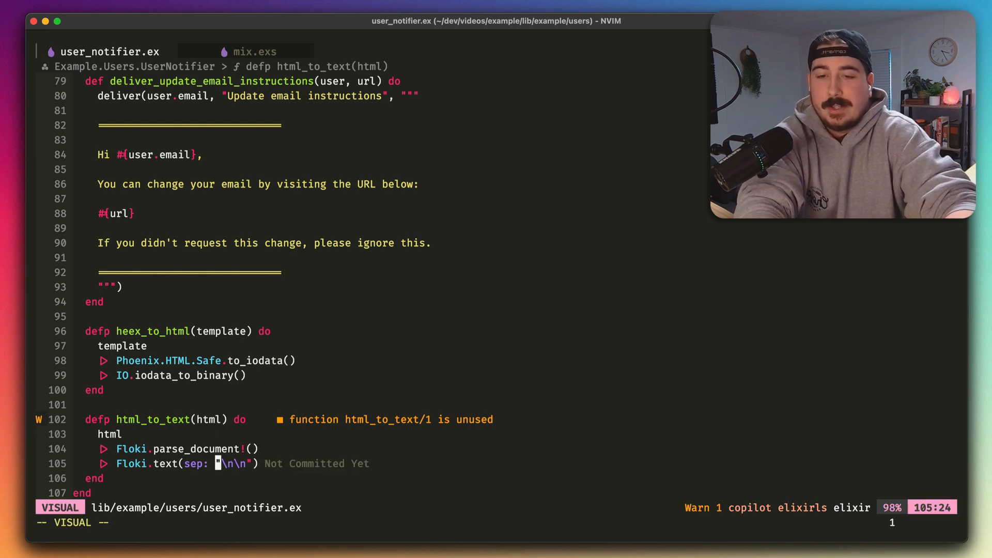
key(Escape)
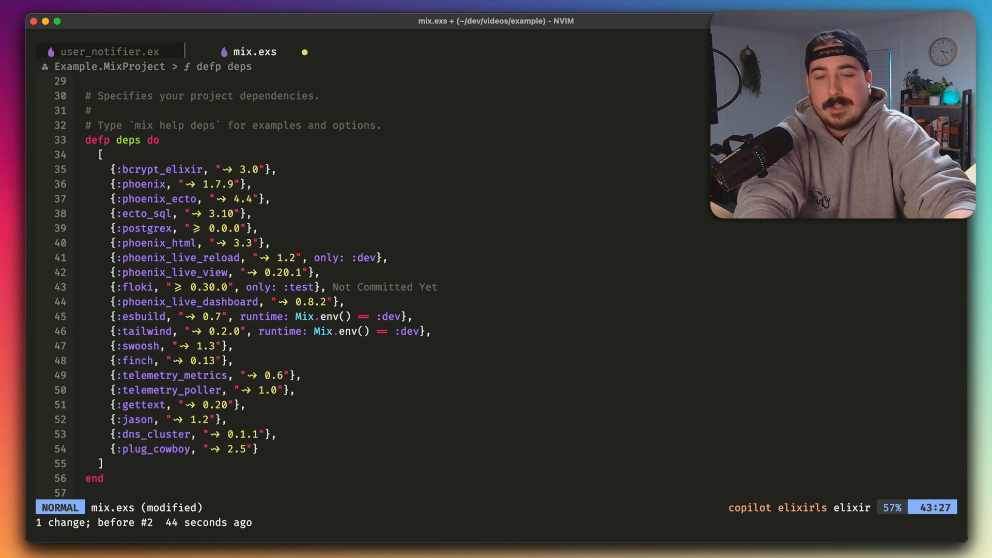
- Adjust the floki dependency line in mix.exs and return to user_notifier.ex
key(v)
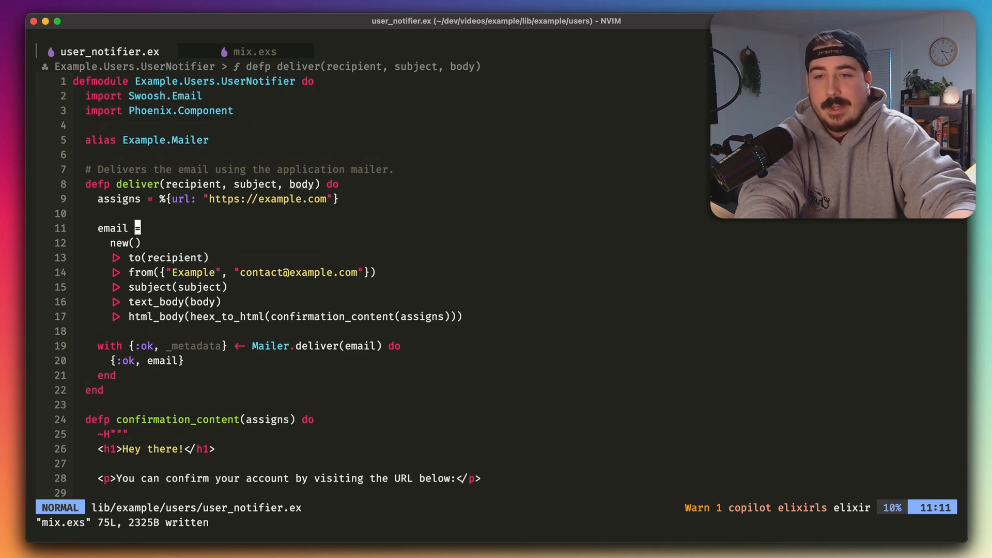
- Assign html = heex_to_html(confirmation_content(assigns)) and text = html_to_text(html) in deliver
text(html)
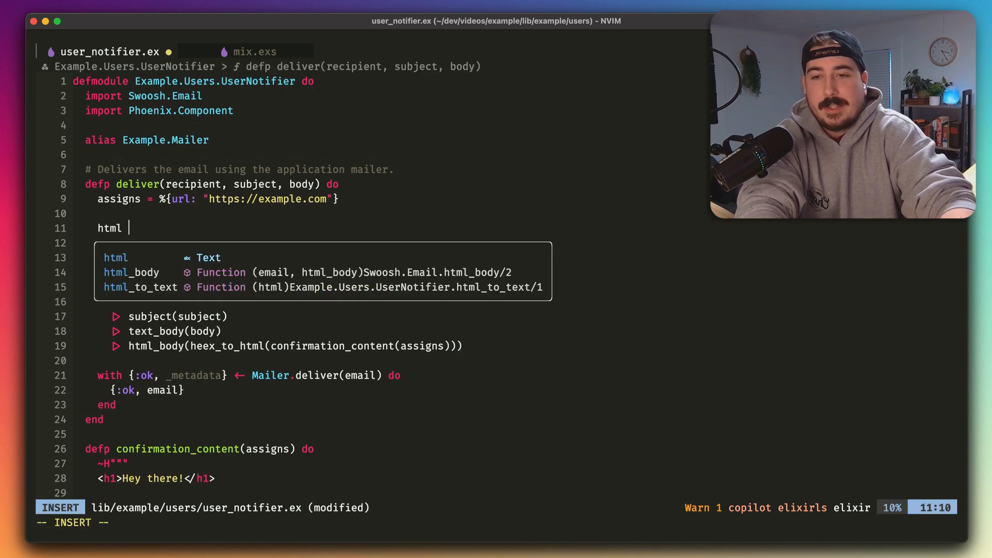
key(Escape)
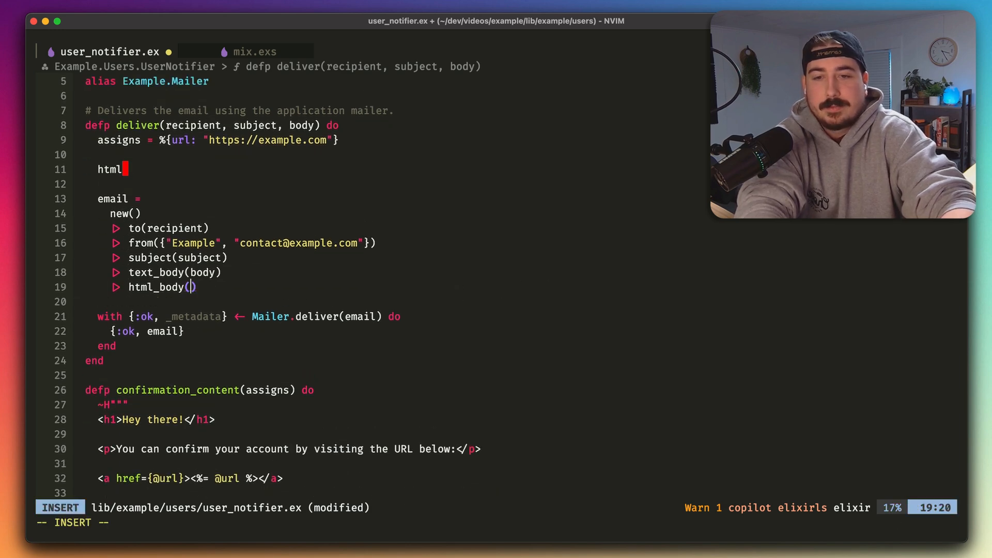
key(Escape)
text( = heex_to_html(confirmation_content(assigns)
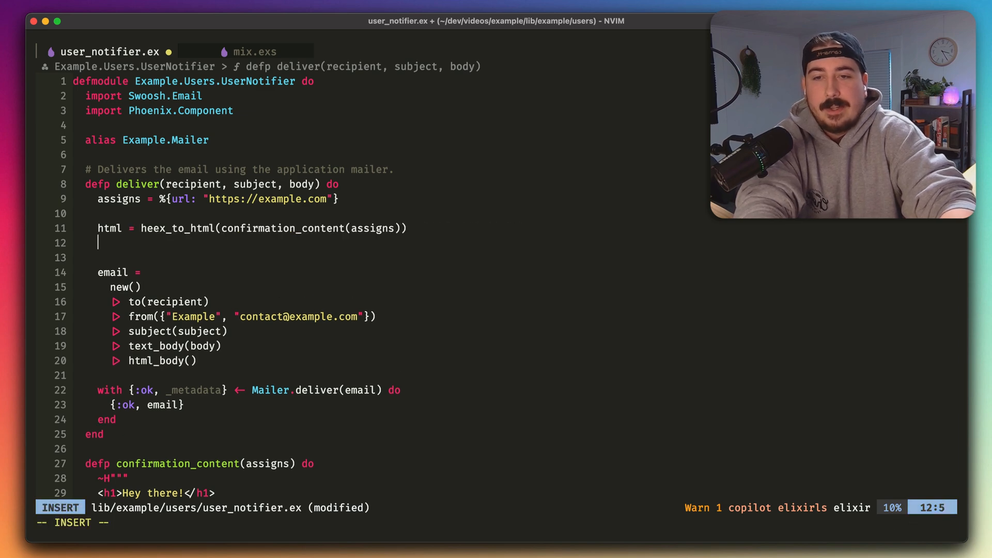
text(text = html_to_text(html))
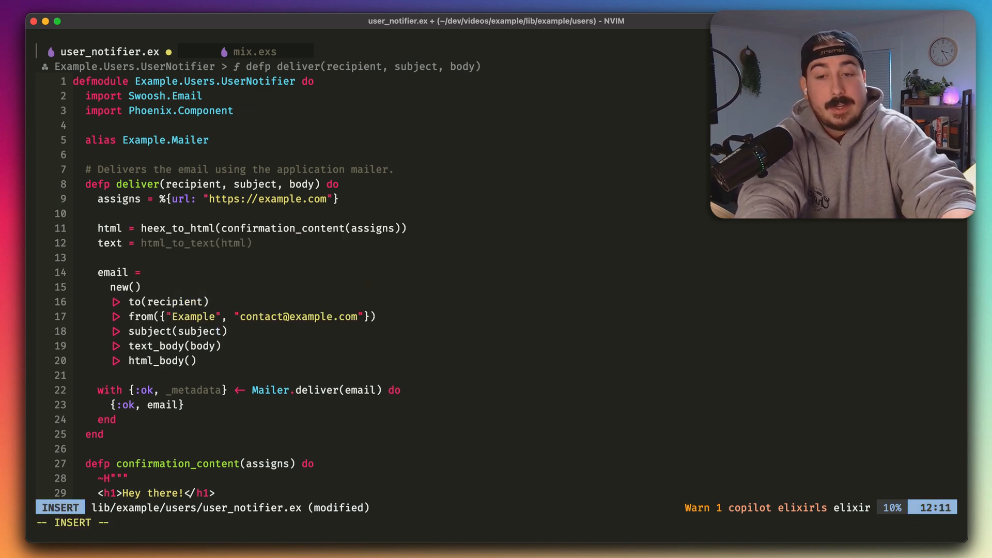
key(Escape)
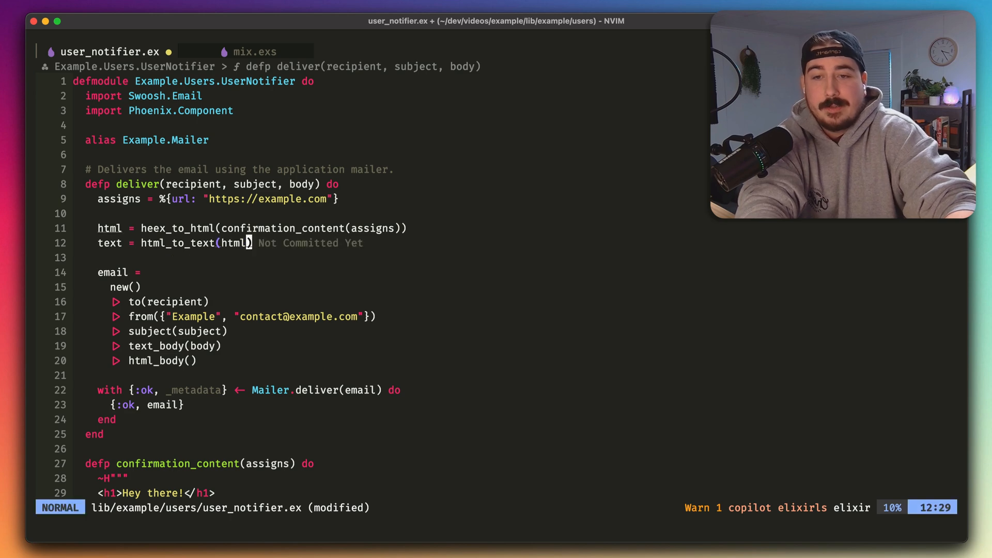
- Point the email at text_body(text) and html_body(html)
scroll(down, 3)
text(h)
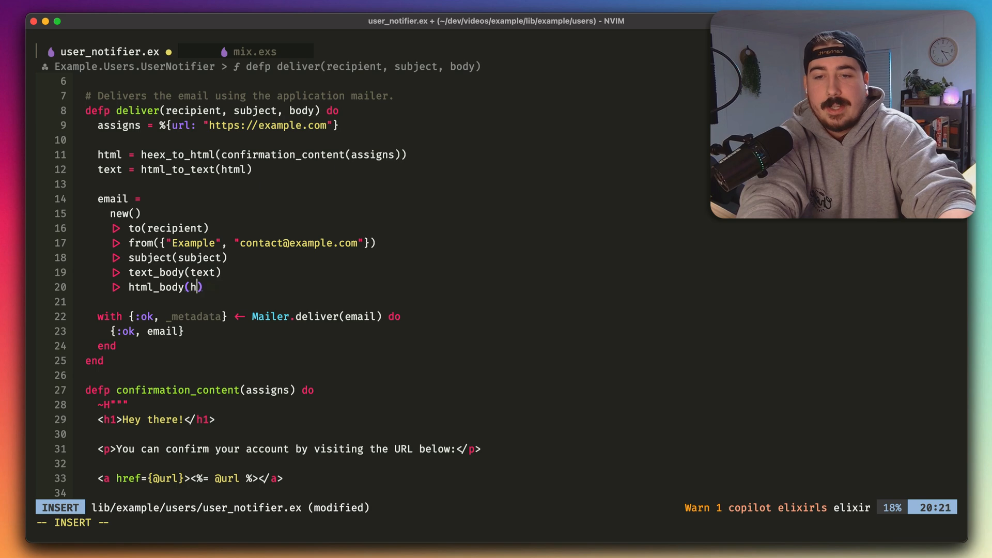
key(Escape)
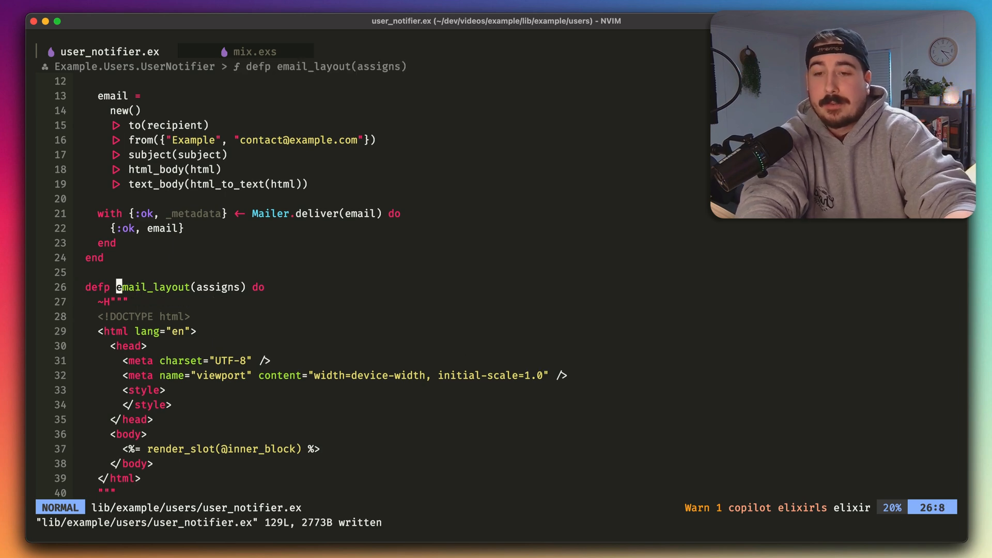
key(viw)
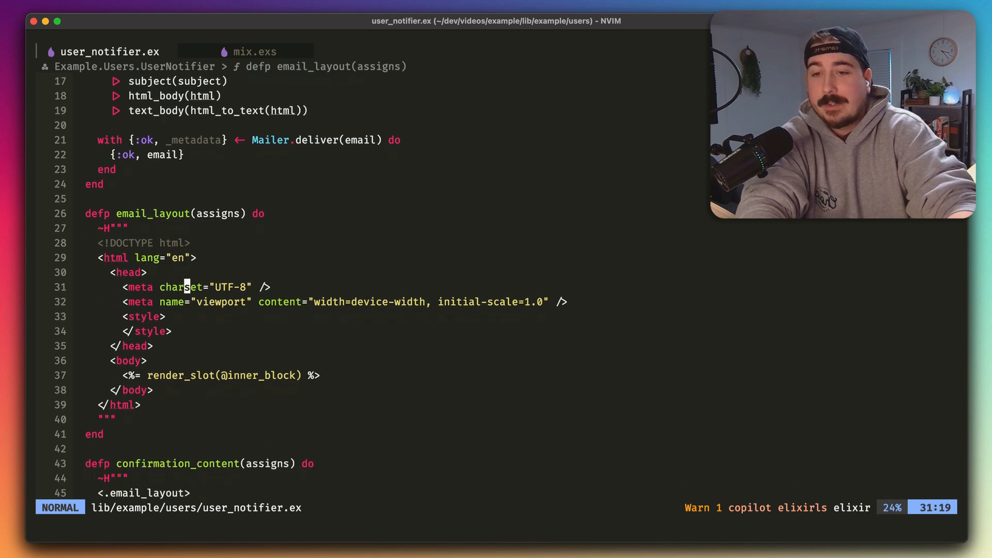
scroll(up, 3)
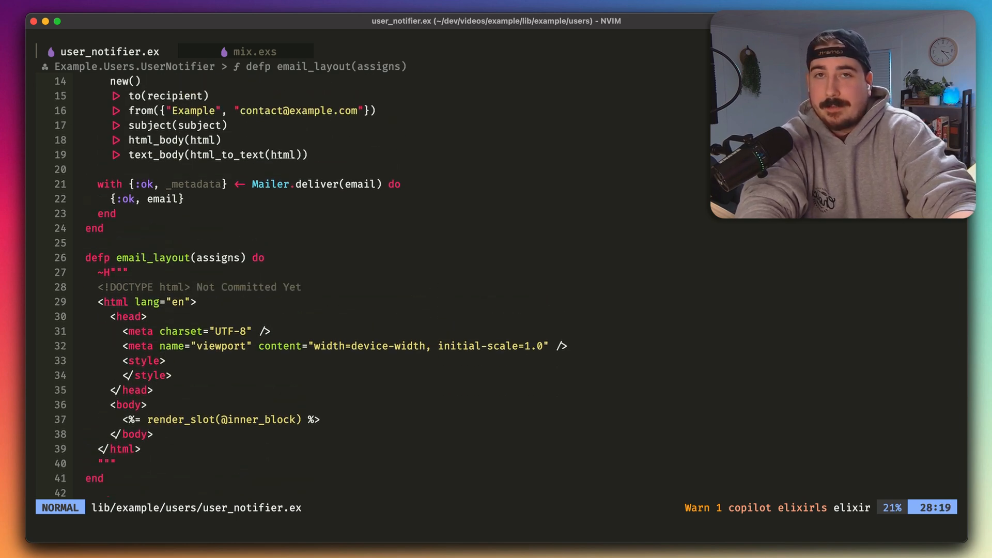
scroll(down, 3)
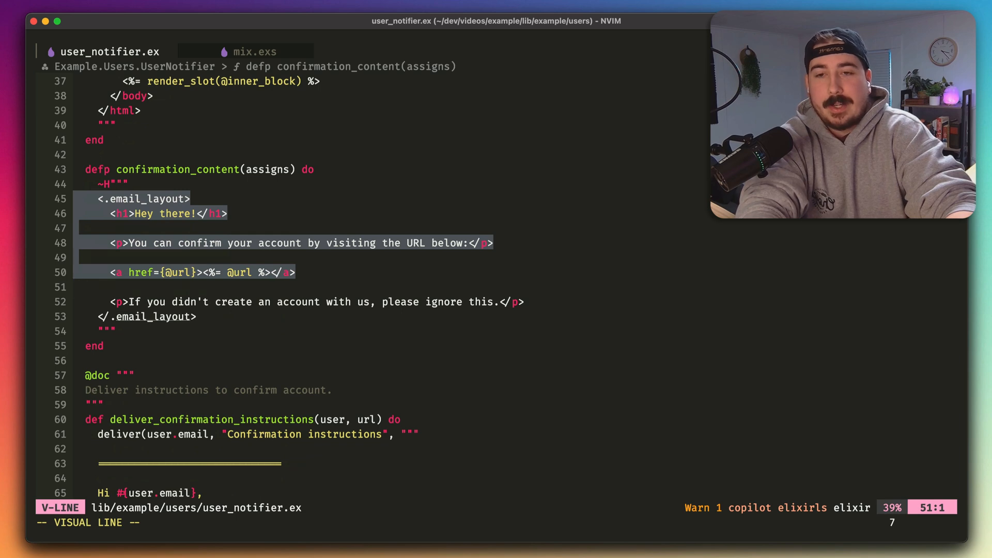
key(Escape)
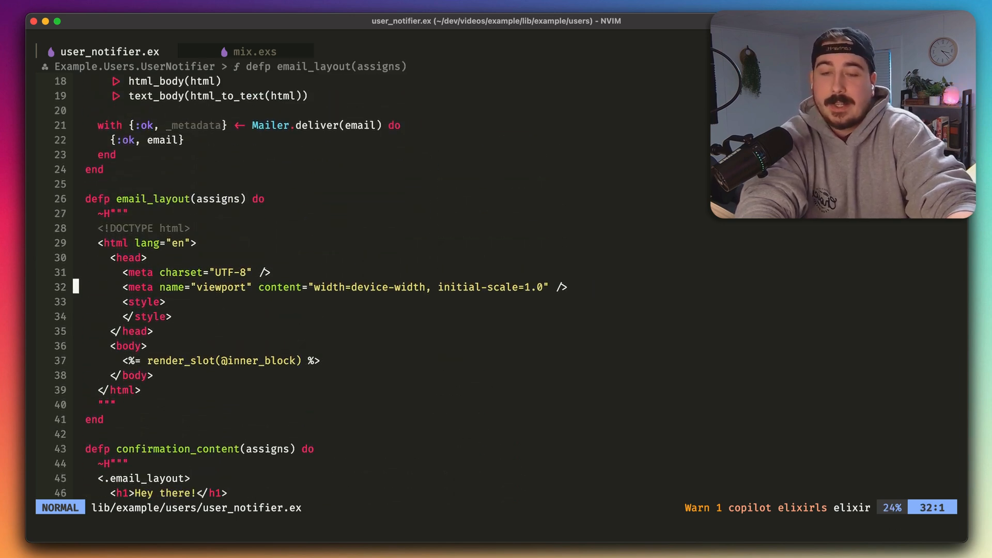
key(V)
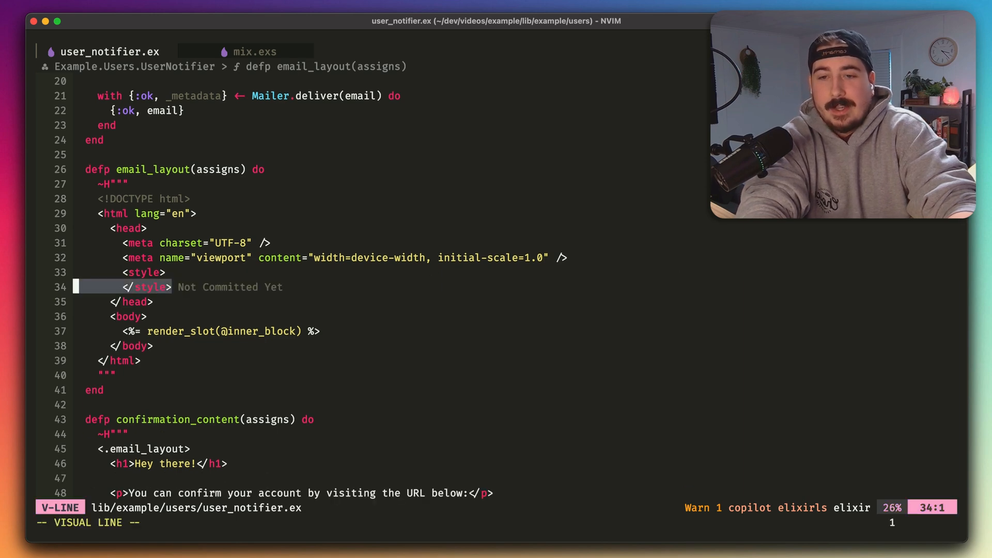
key(k)
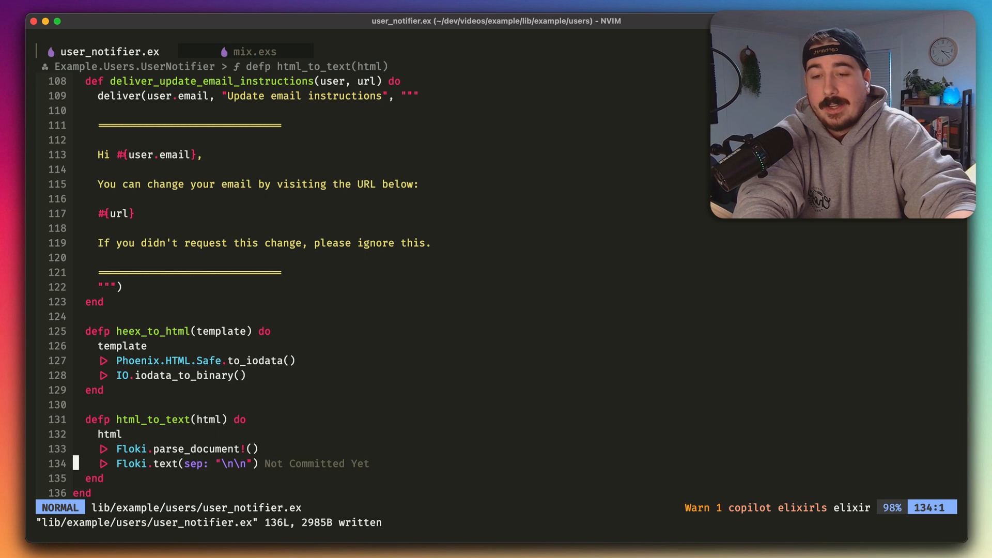
- Insert |> Floki.find("body") between Floki.parse_document! and Floki.text in html_to_text
text(|> Floki.find("body)
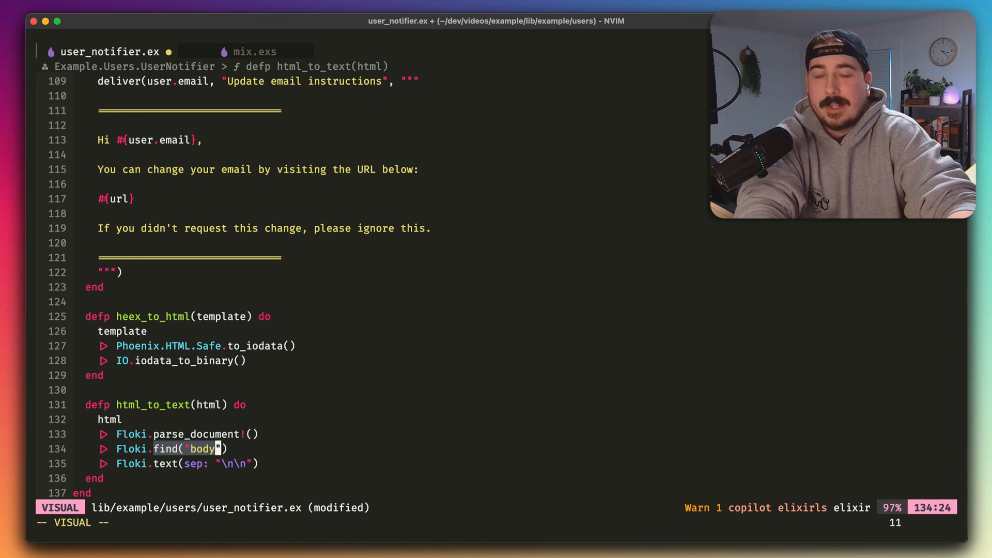
key(Escape)
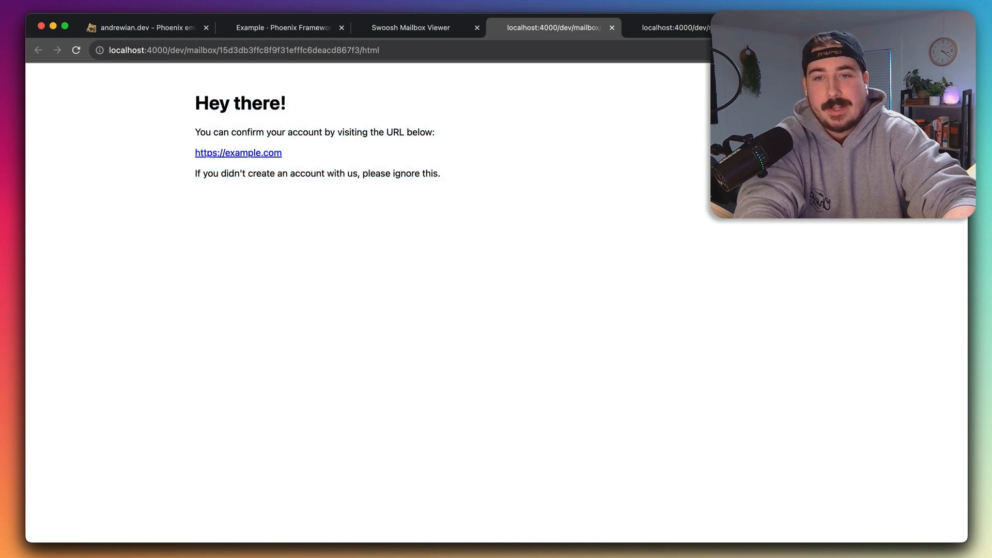
- Show the email HTML preview at a phone-like 389px width with DevTools alongside
key(F12)
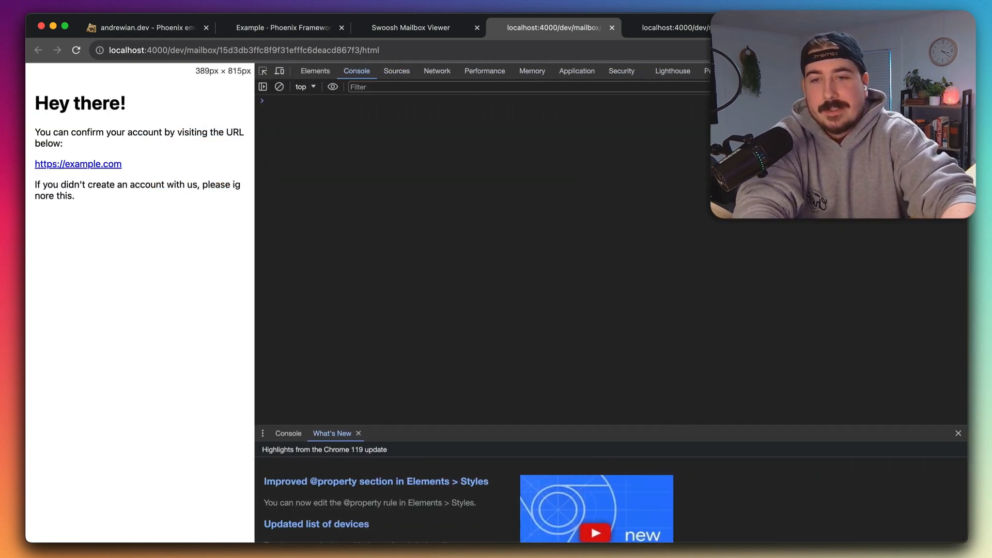
drag(254, 254, 406, 253)
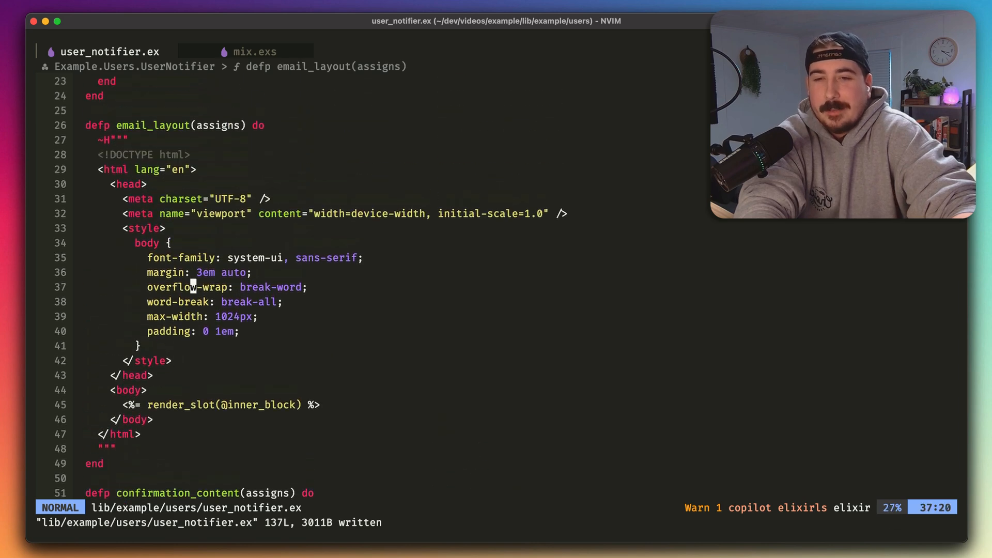
- Give email_layout's body CSS a system-ui font, 3em auto margin, word-breaking, 1024px max-width and padding
scroll(up, 3)
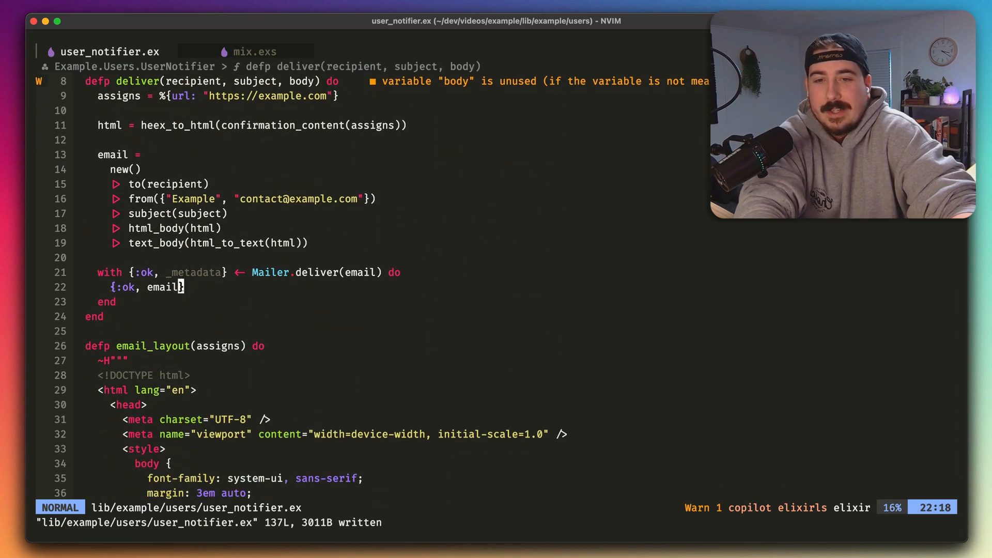
scroll(down, 3)
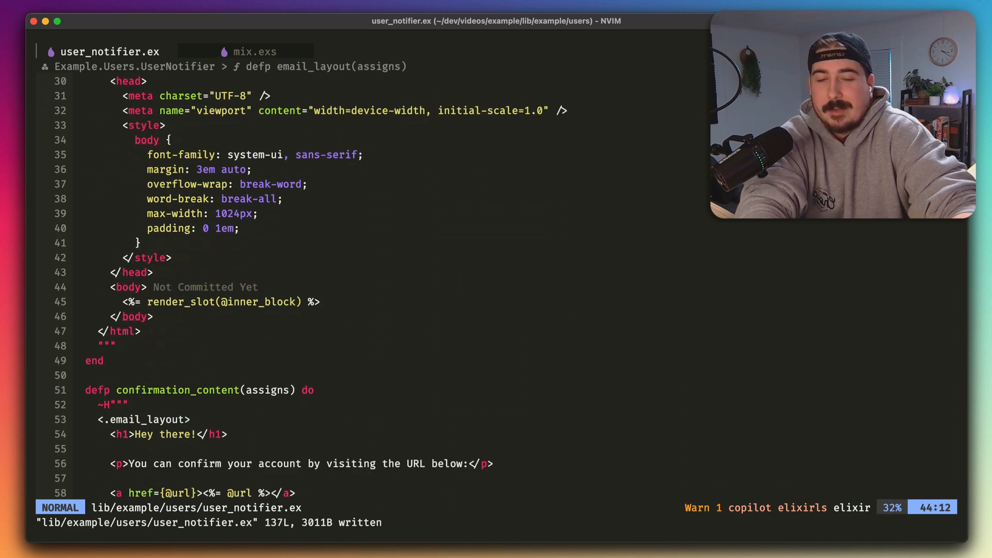
scroll(up, 3)
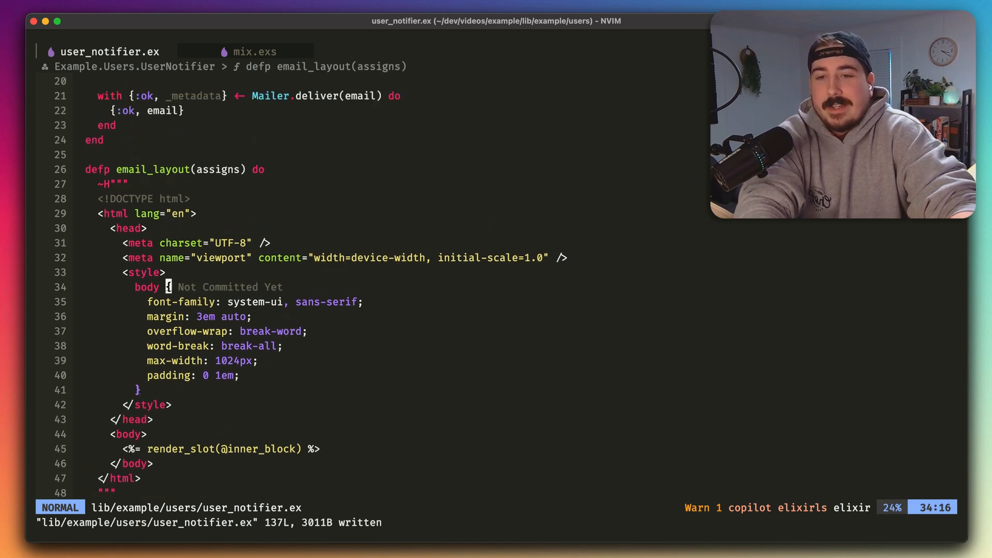
scroll(down, 3)
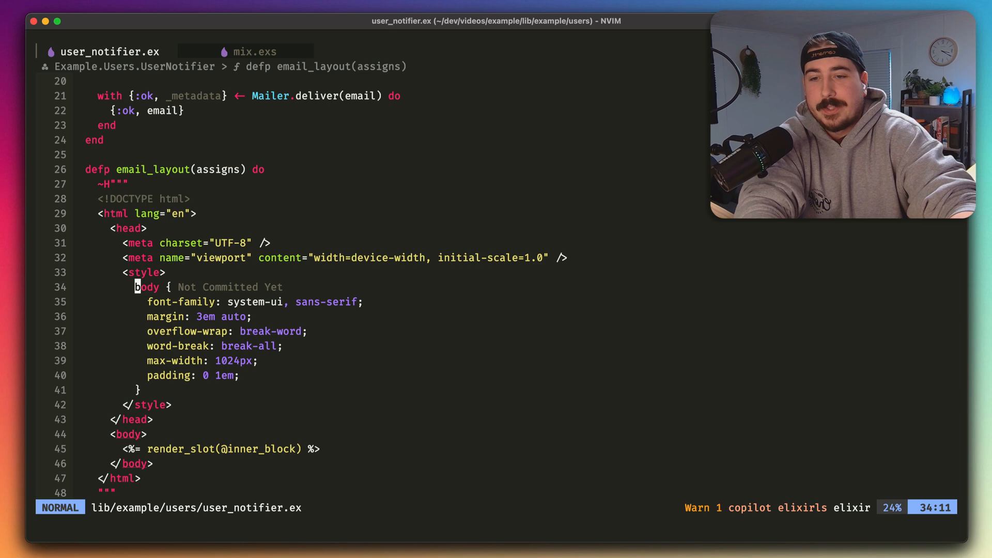
scroll(down, 3)
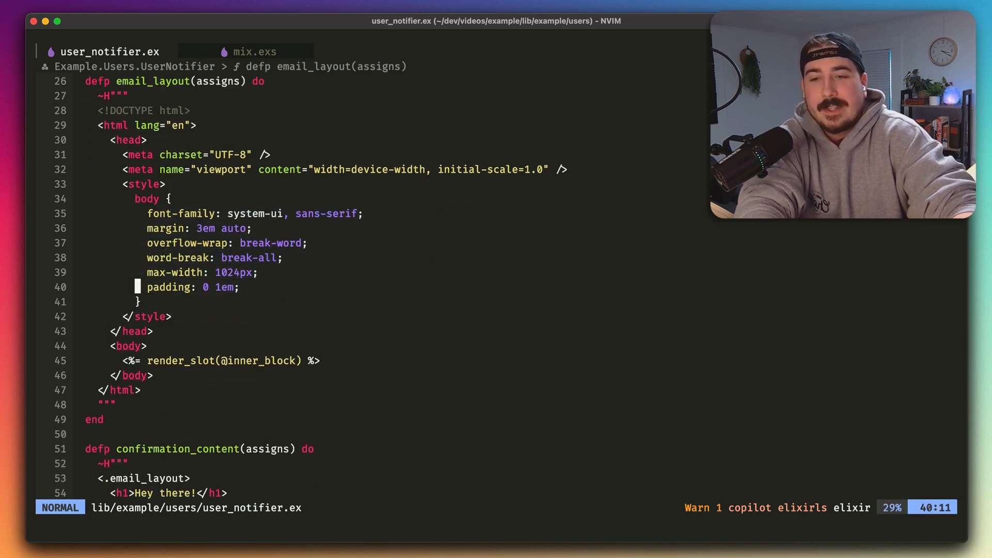
scroll(up, 3)
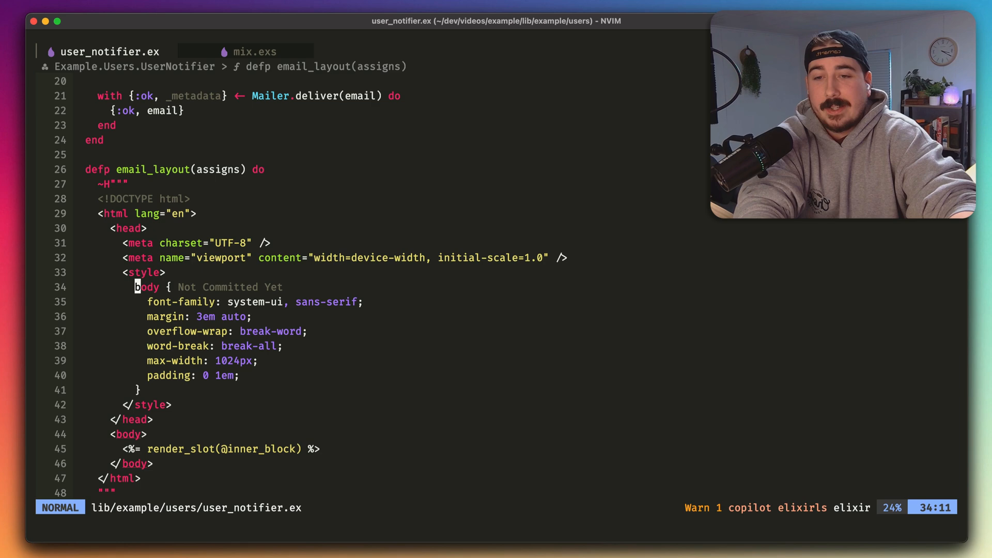
scroll(down, 3)
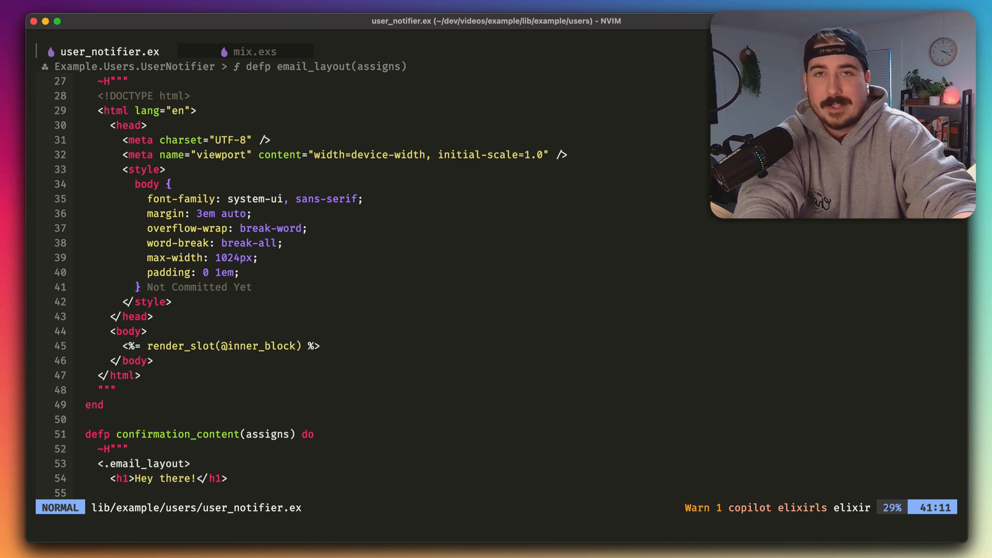
scroll(up, 3)
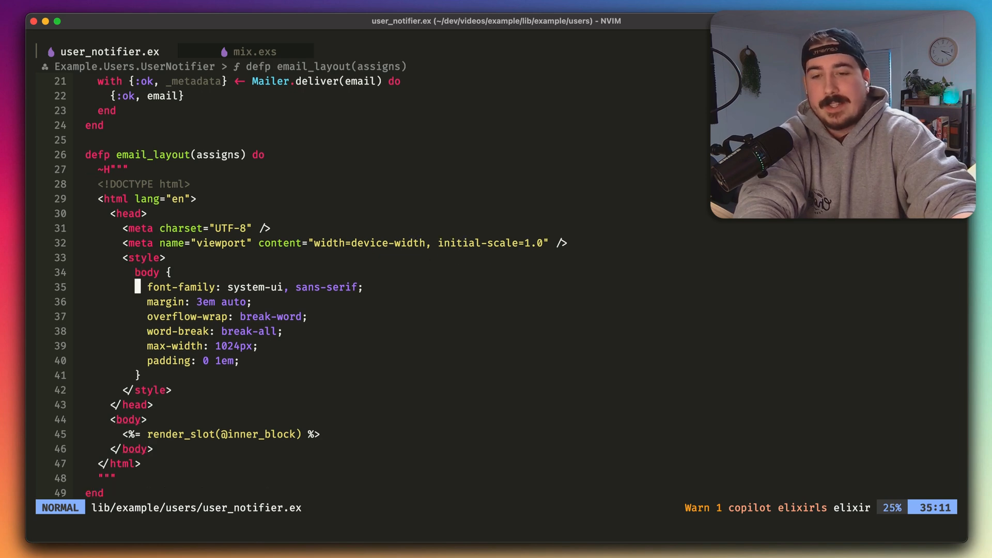
scroll(down, 3)
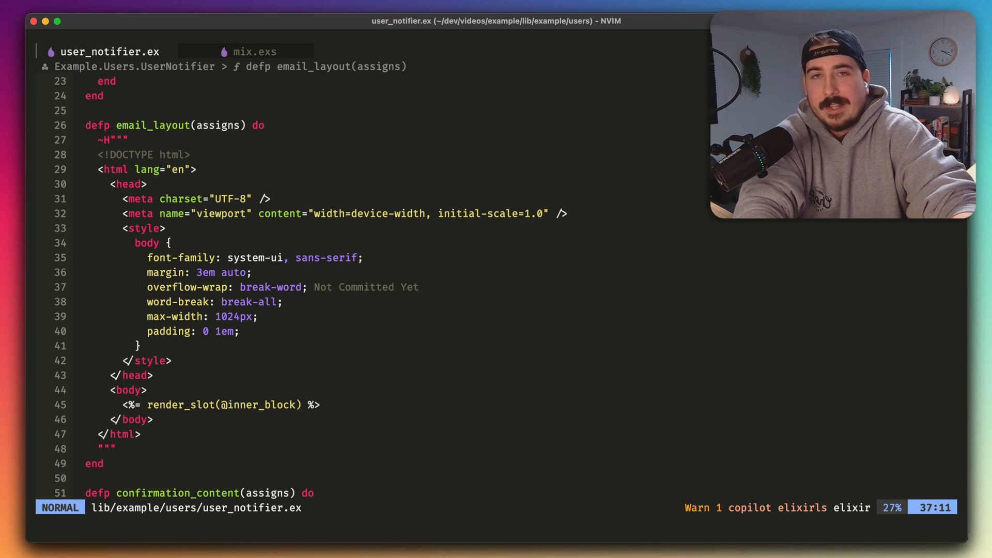
scroll(up, 3)
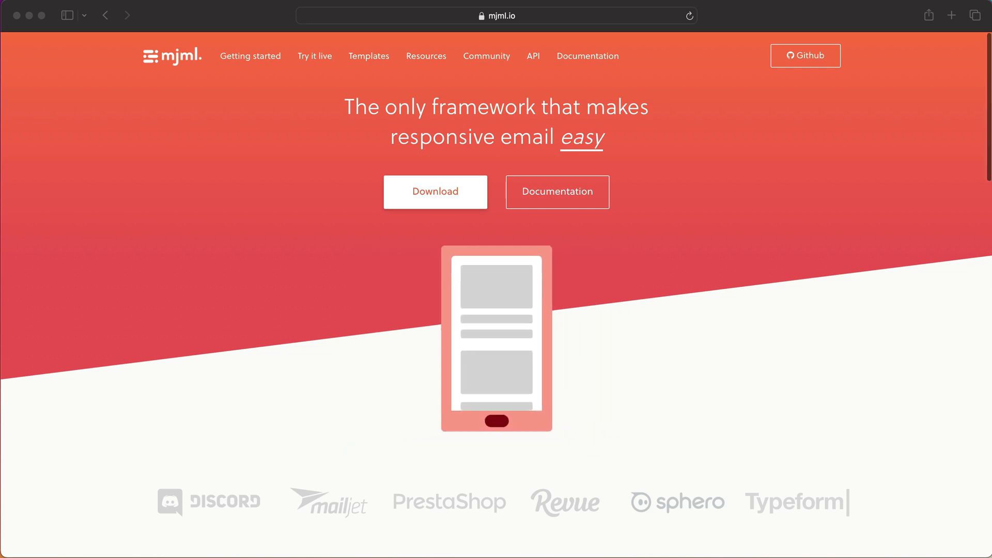
- Scroll the mjml.io homepage down to 'Why choose MJML?' and the footer
scroll(down, 3)
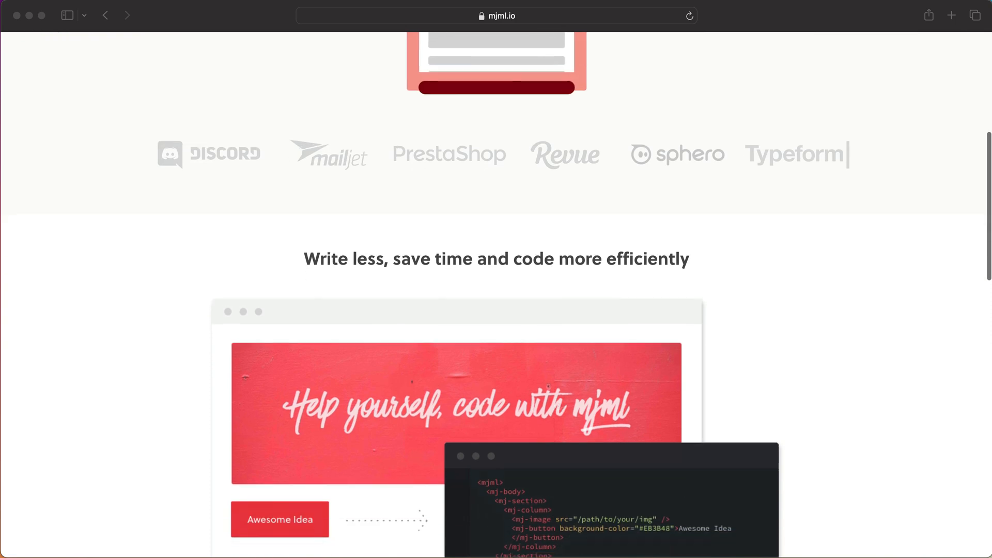
scroll(down, 3)
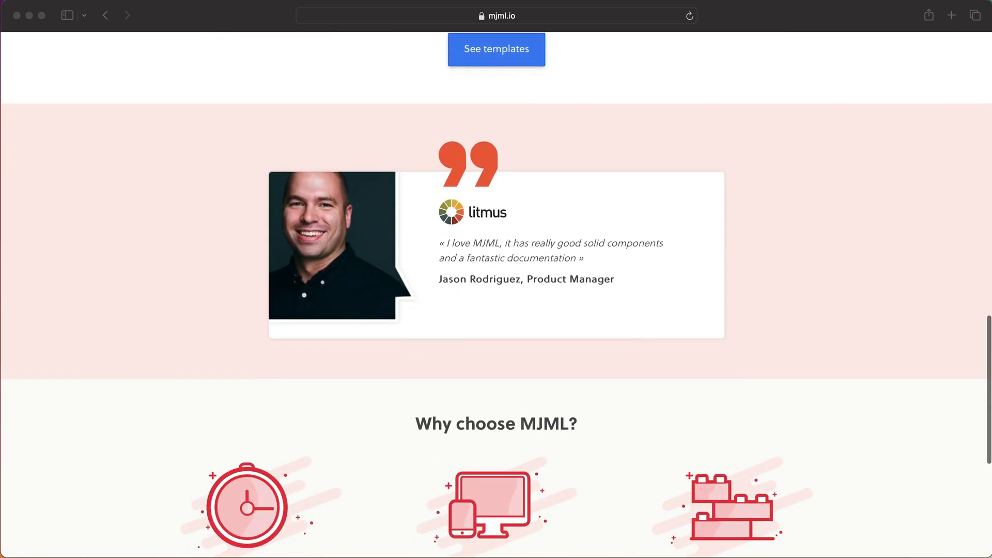
scroll(down, 3)
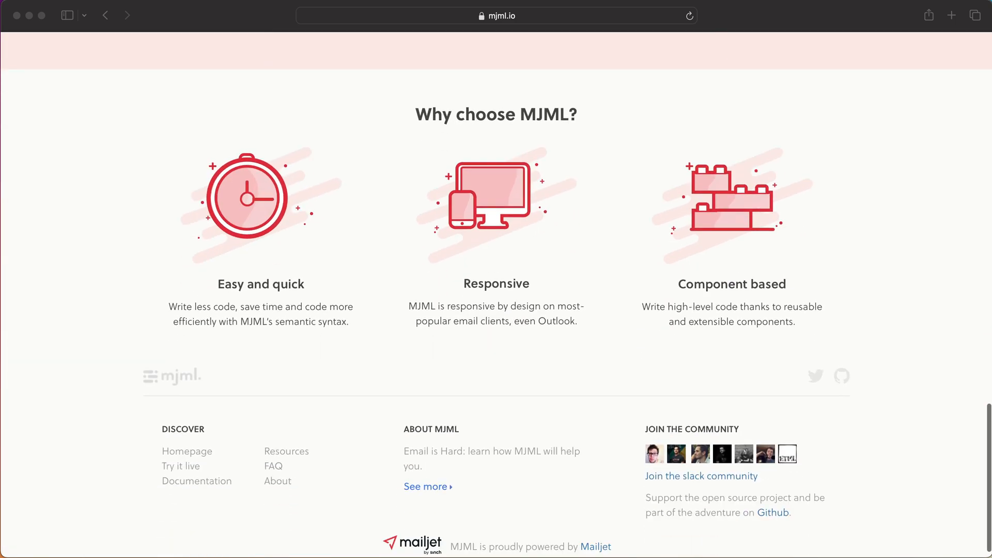